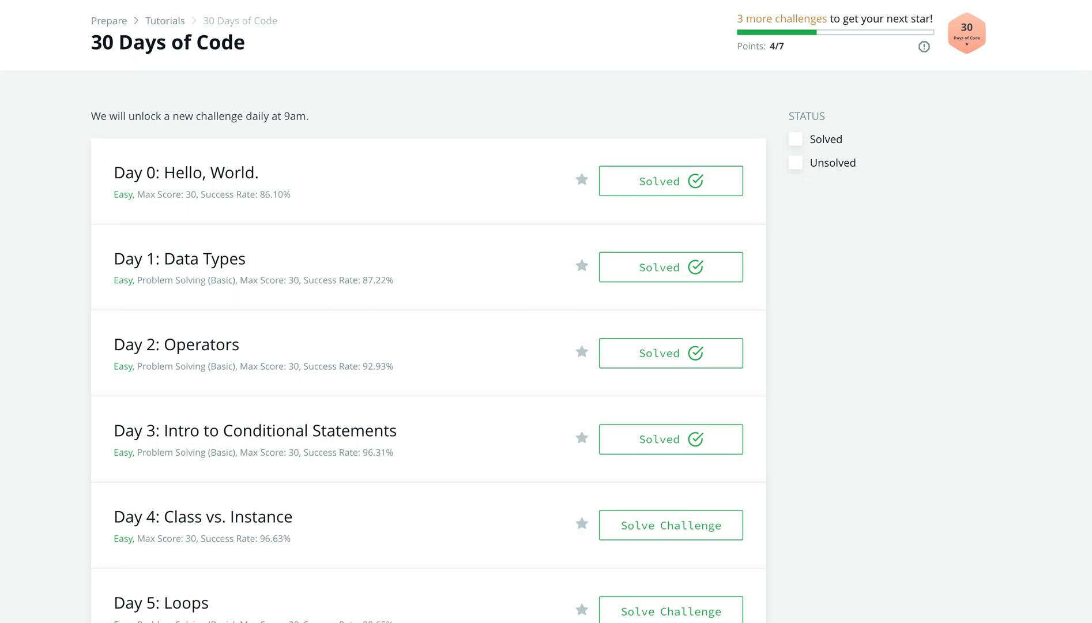
# Start solving Day 4: Class vs. Instance and switch the editor language to Python 3.
pyautogui.scroll(-3)
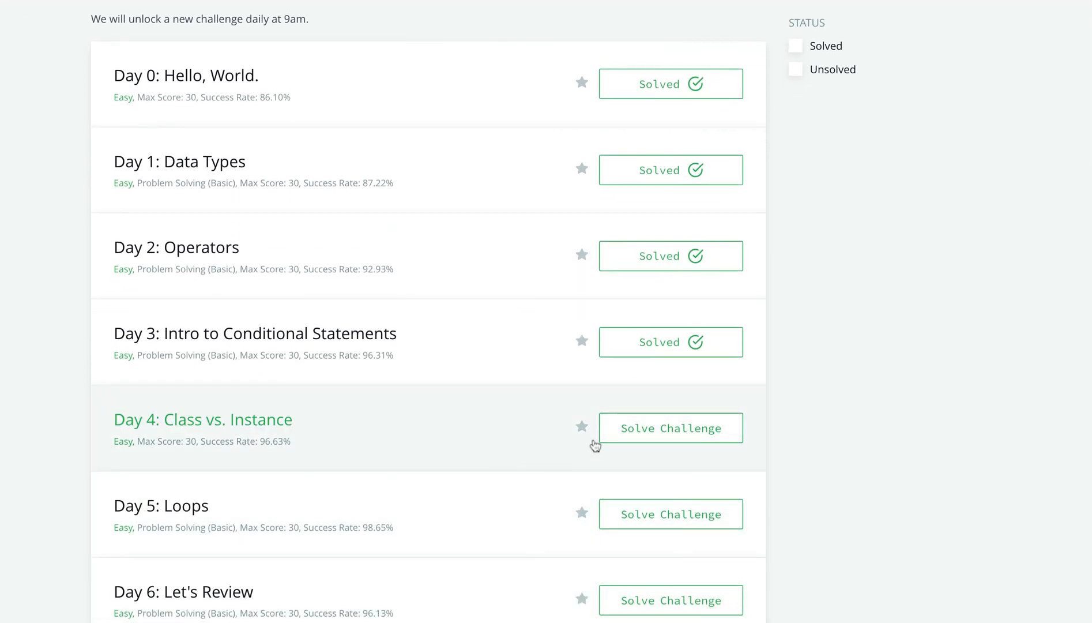
pyautogui.click(668, 428)
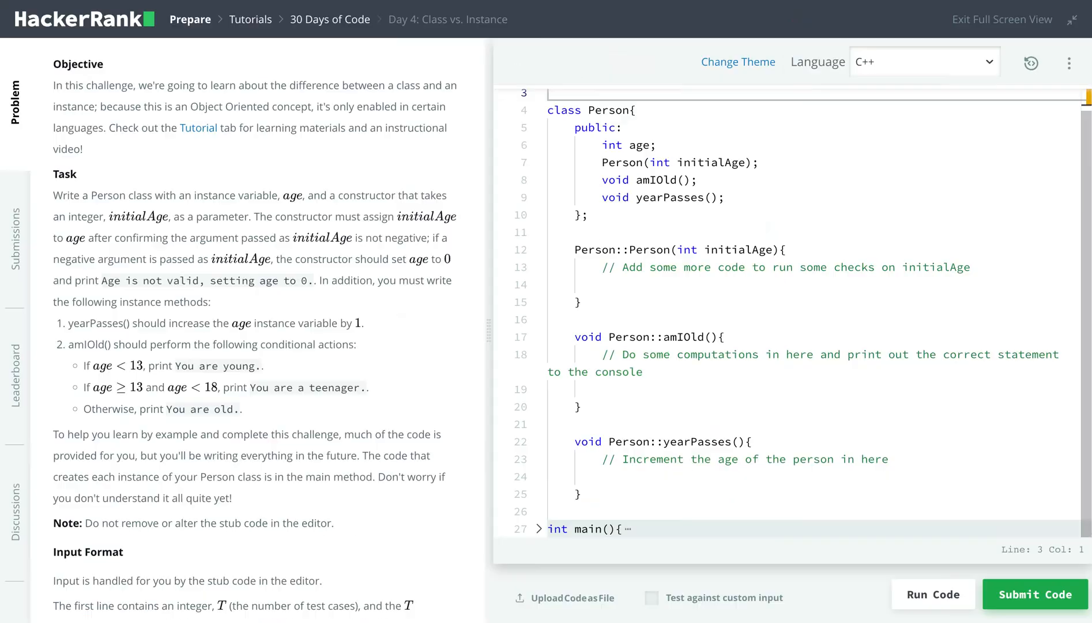
pyautogui.click(923, 61)
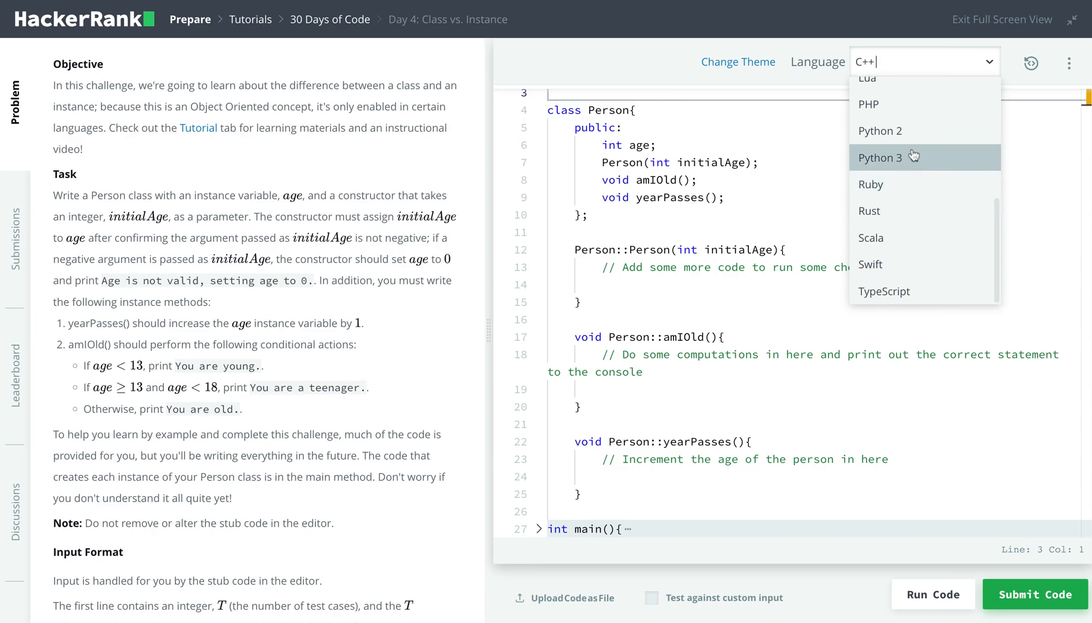
pyautogui.click(880, 157)
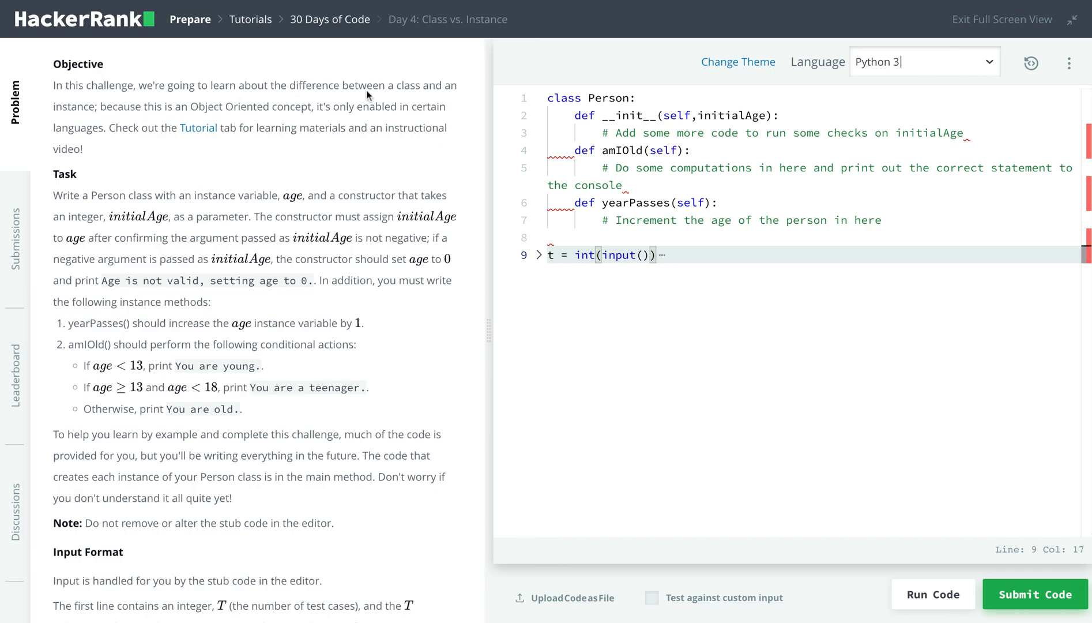
pyautogui.moveTo(346, 89)
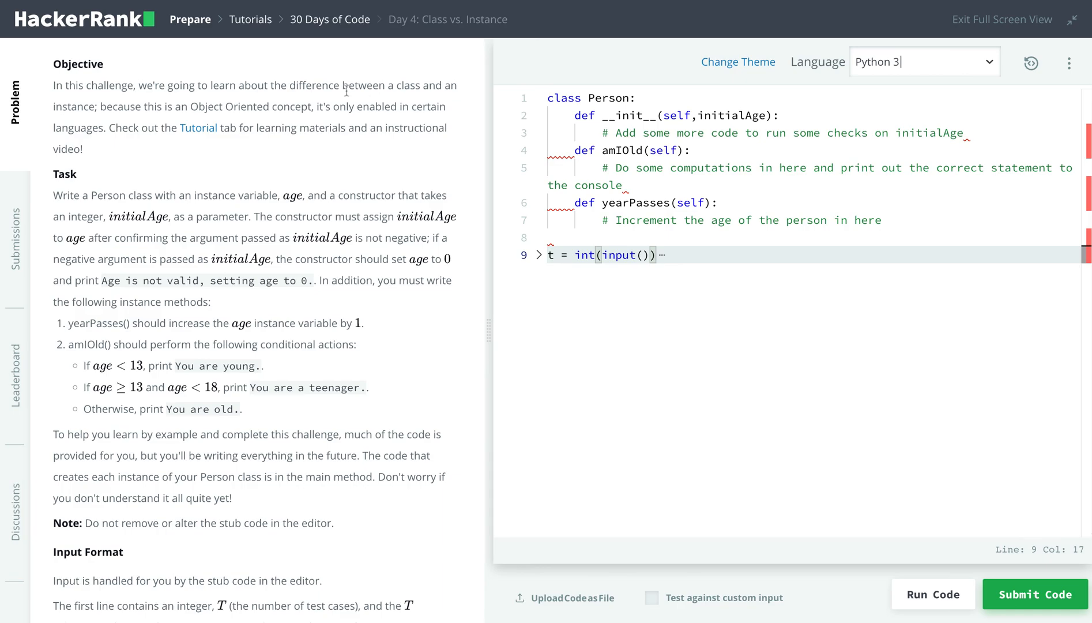
pyautogui.moveTo(208, 198)
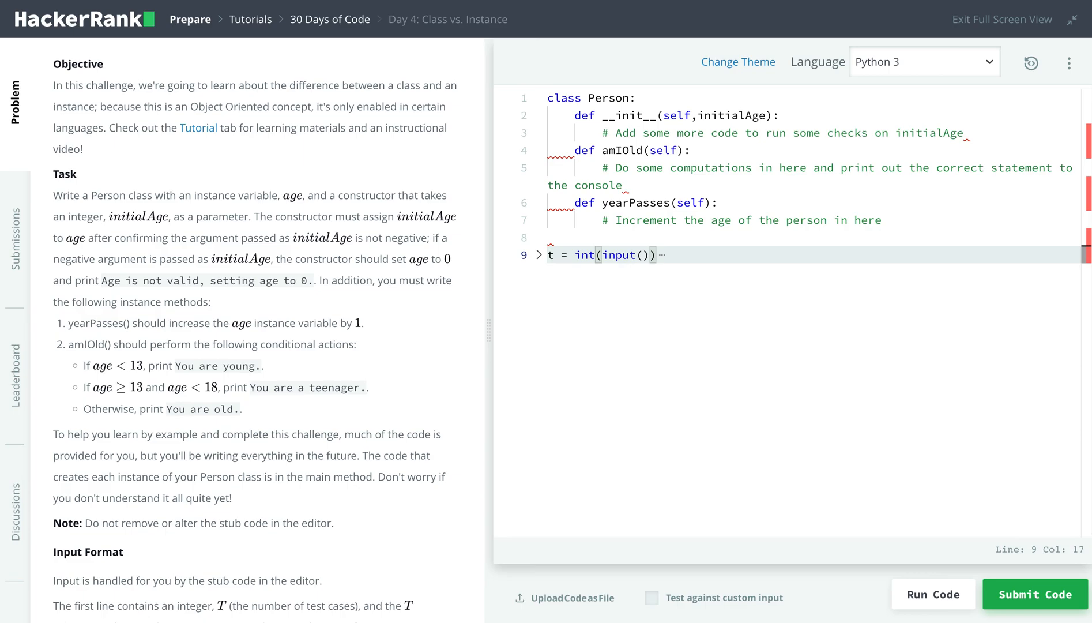
pyautogui.moveTo(613, 119)
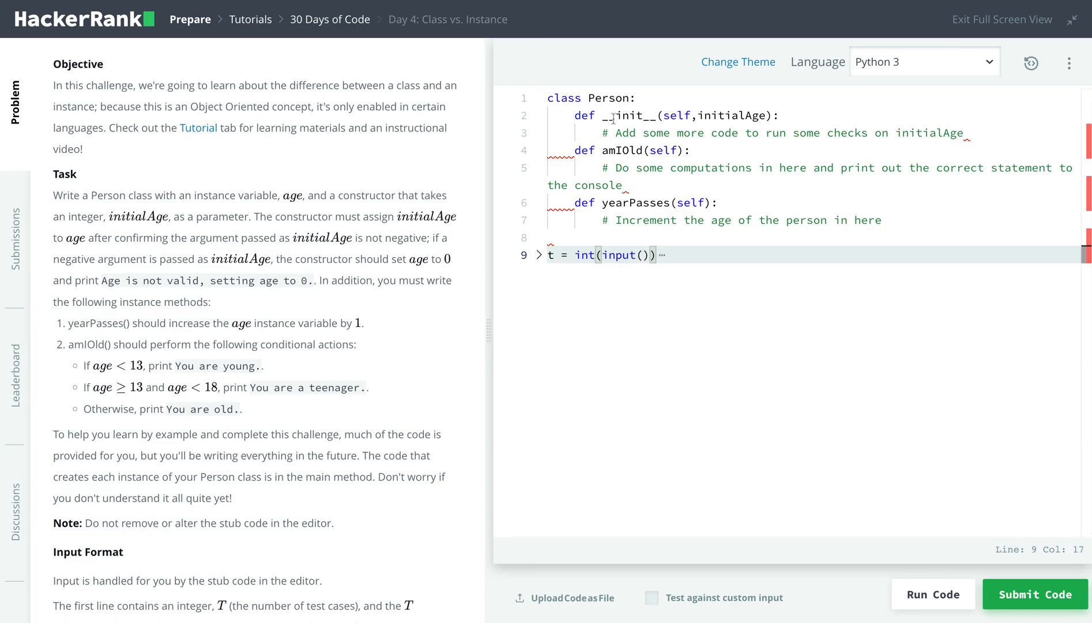
pyautogui.doubleClick(607, 98)
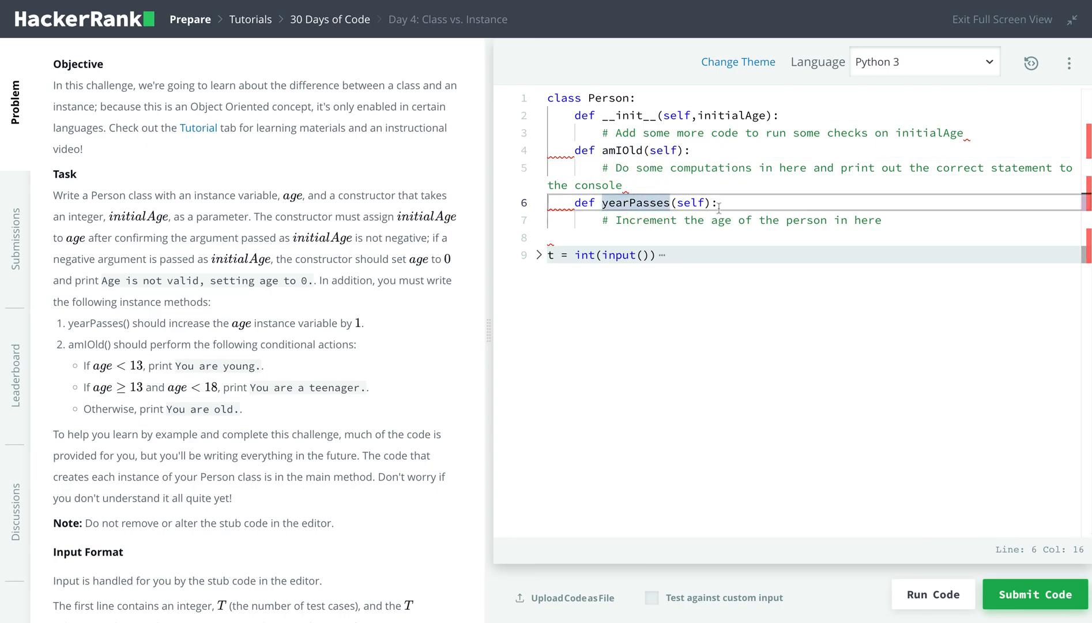
pyautogui.scroll(-3)
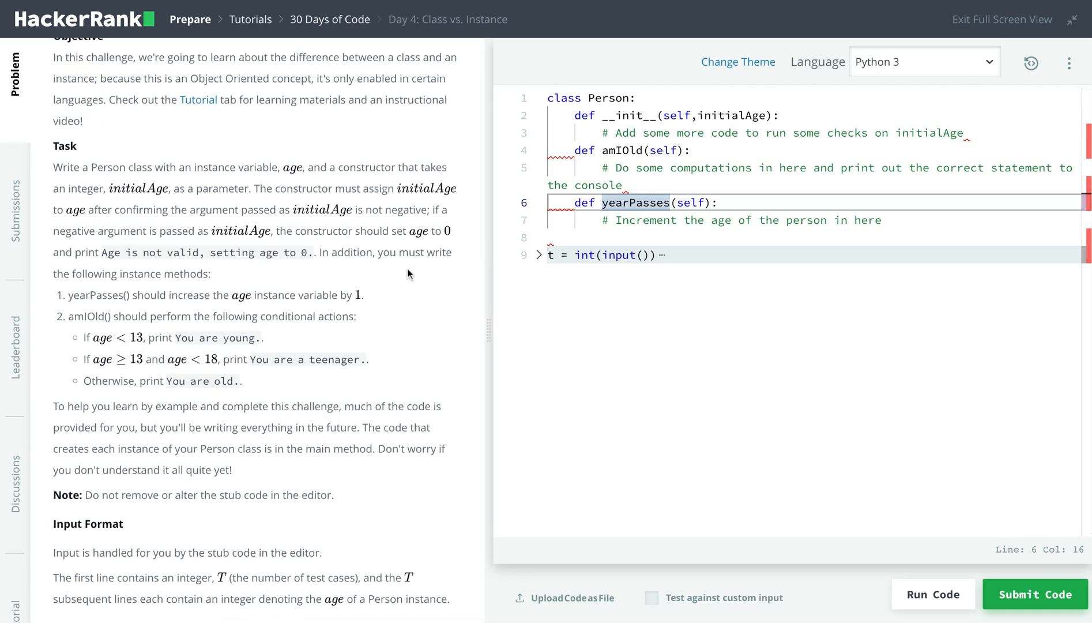
pyautogui.moveTo(765, 313)
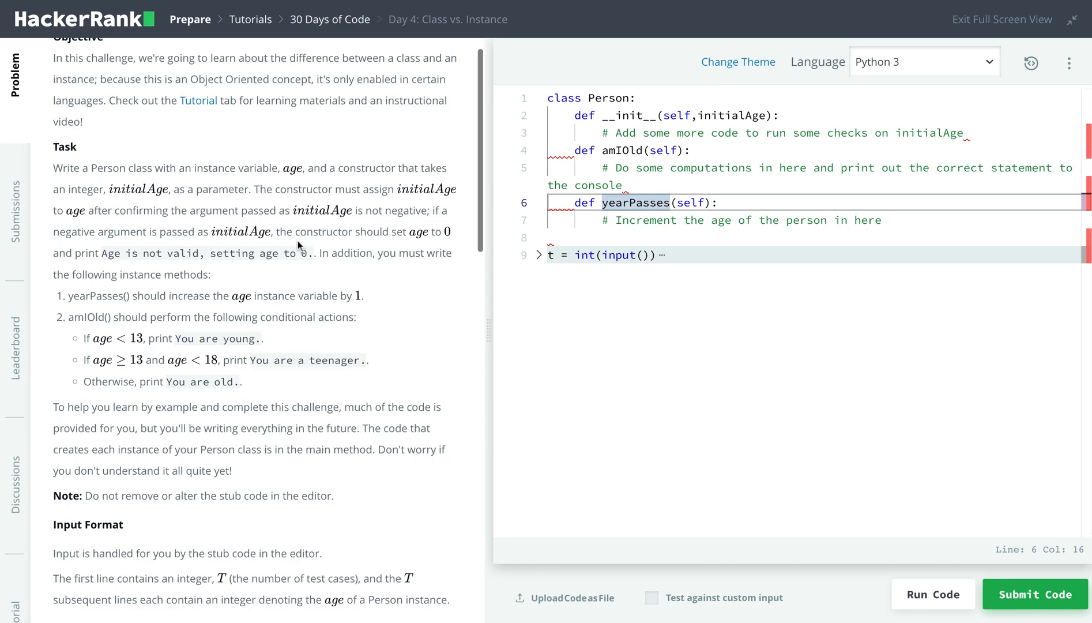
pyautogui.scroll(-3)
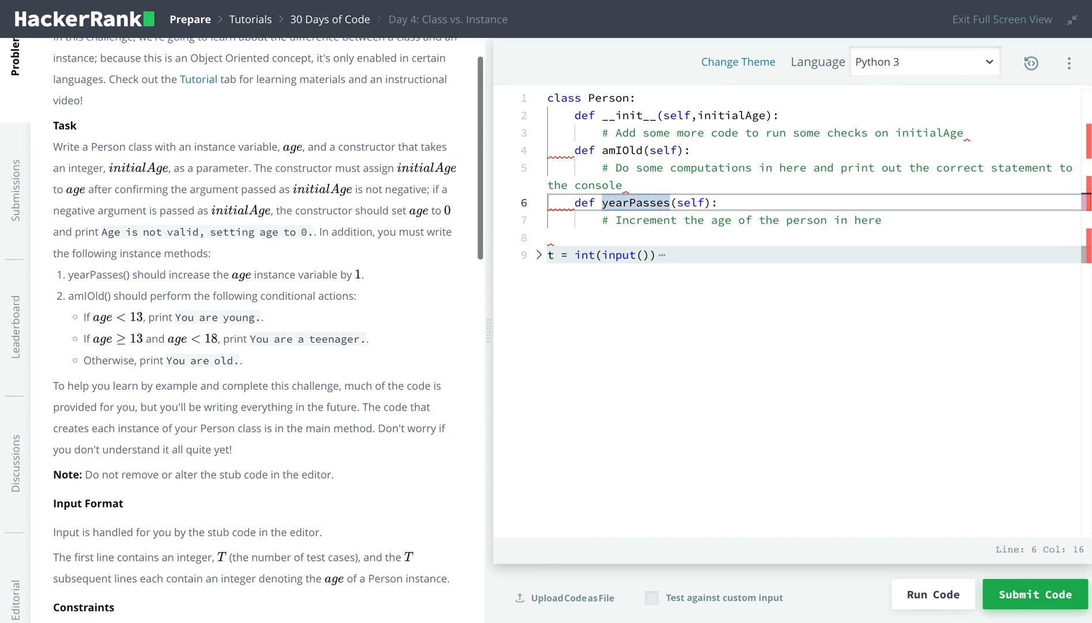
pyautogui.scroll(-3)
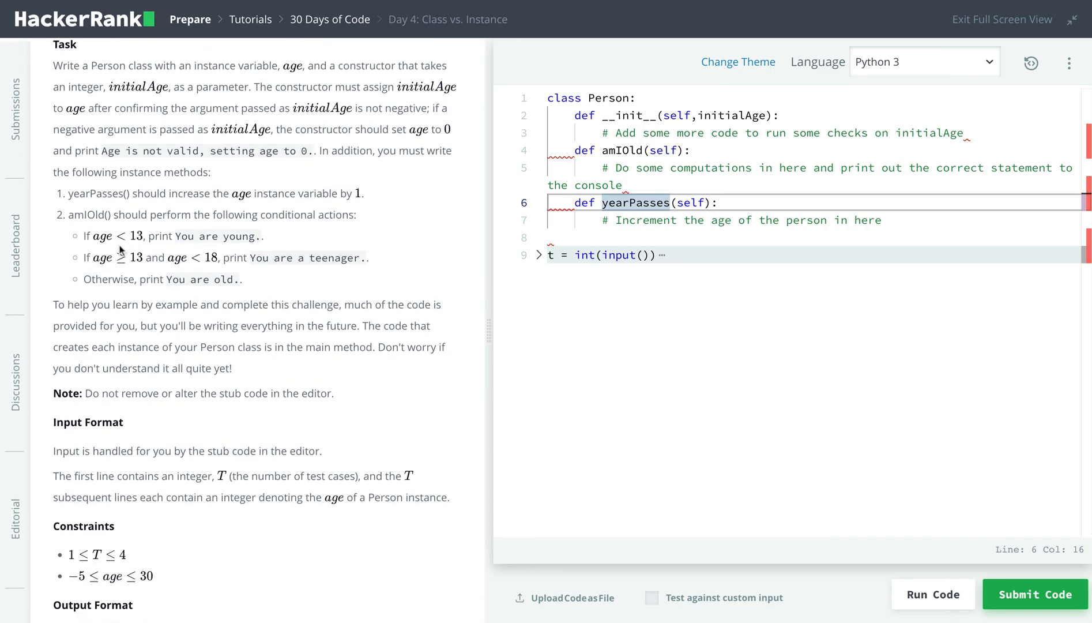
pyautogui.scroll(-3)
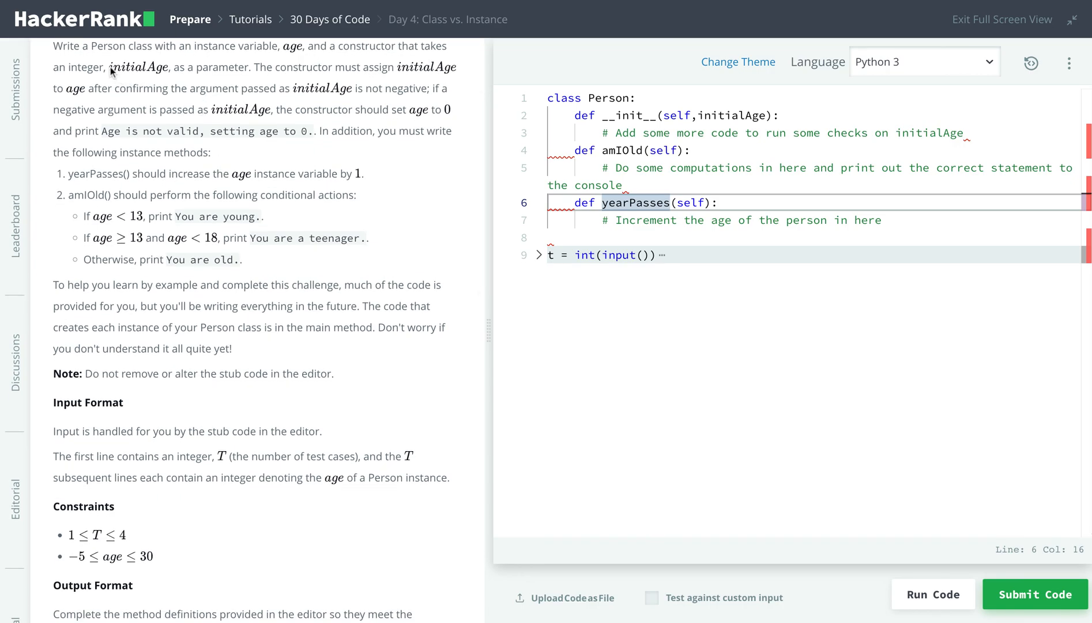
pyautogui.click(537, 254)
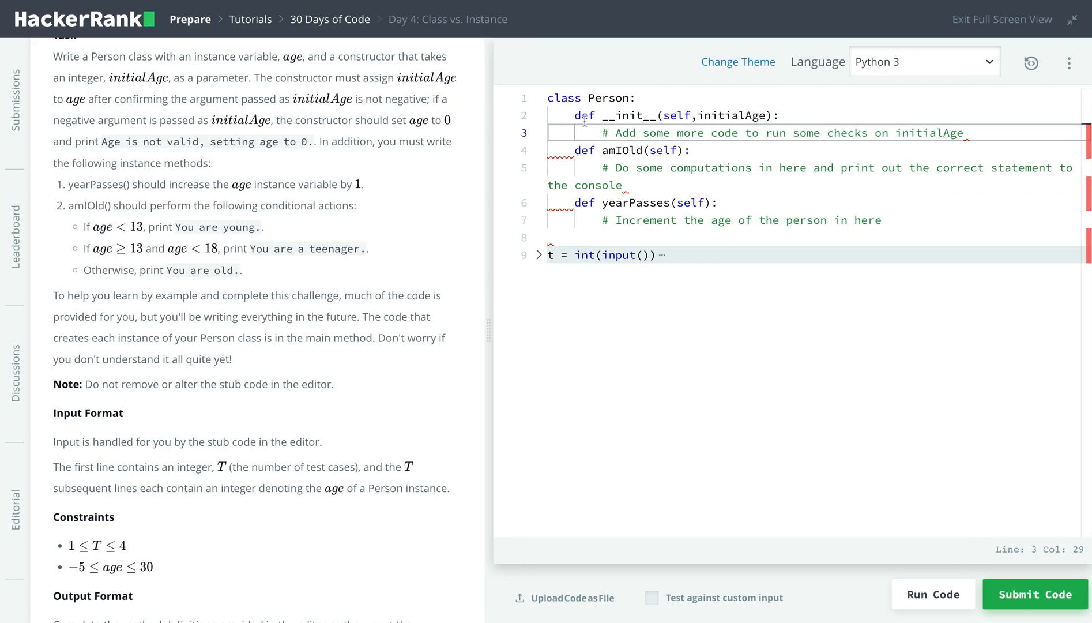
pyautogui.scroll(-3)
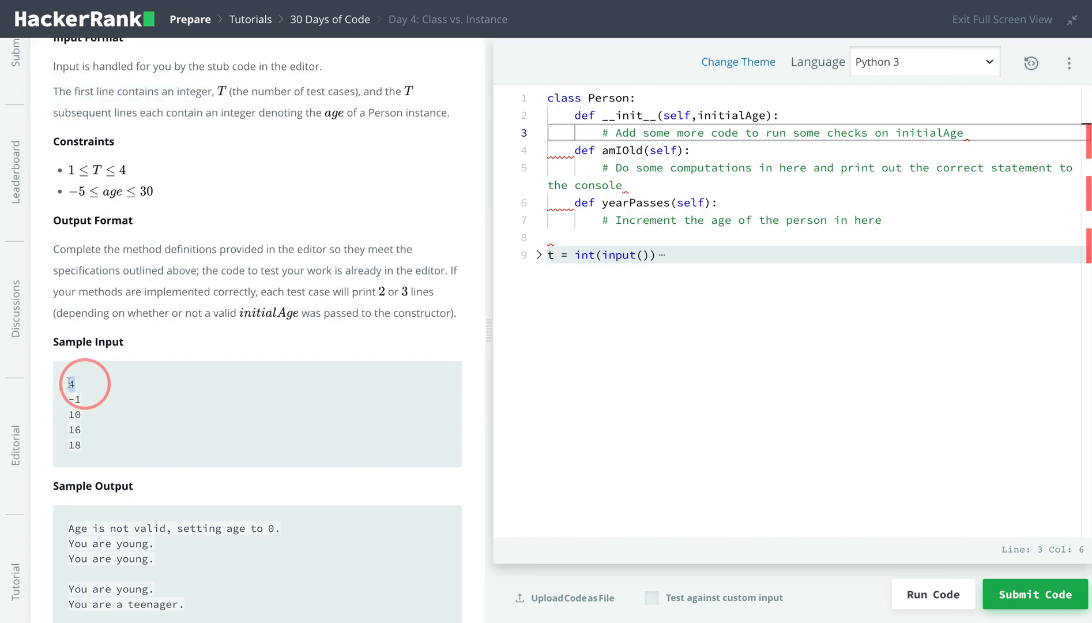
pyautogui.moveTo(78, 397); pyautogui.dragTo(80, 450)
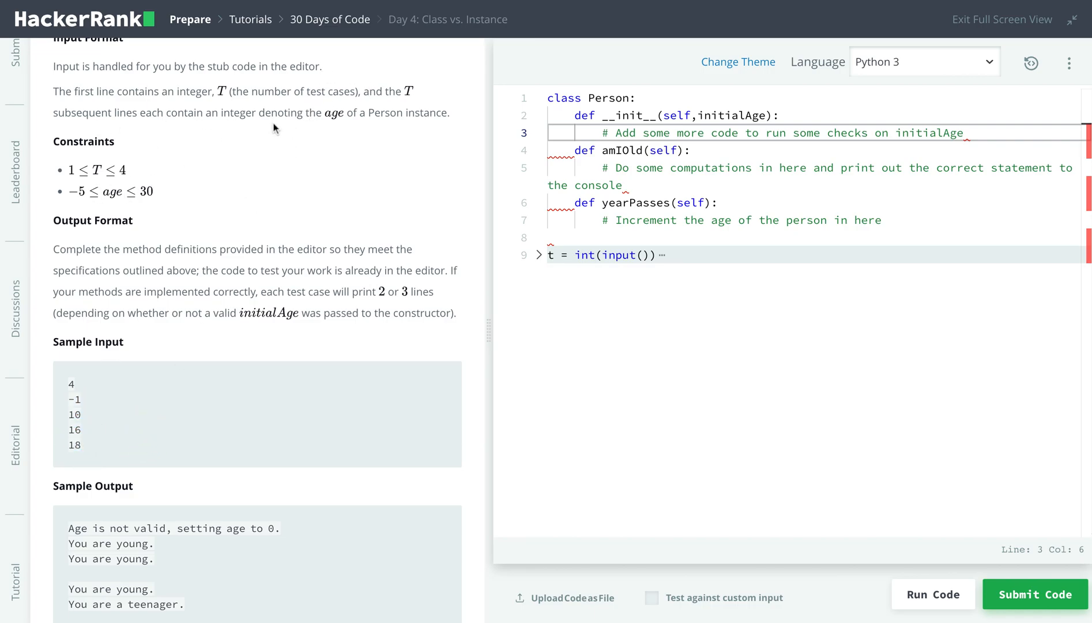
pyautogui.doubleClick(351, 112)
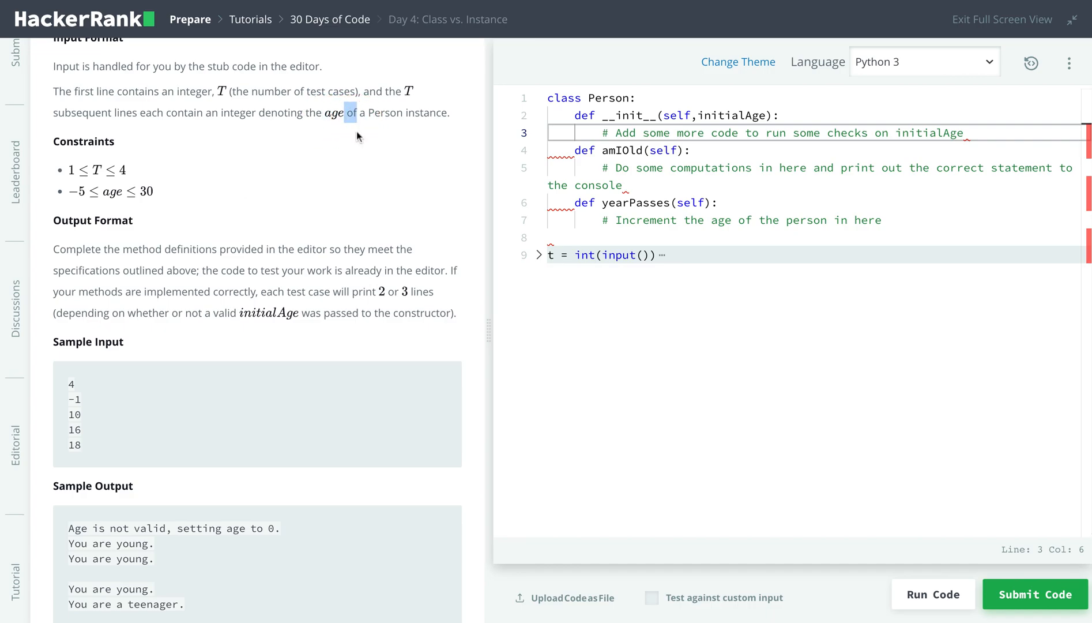
pyautogui.scroll(-3)
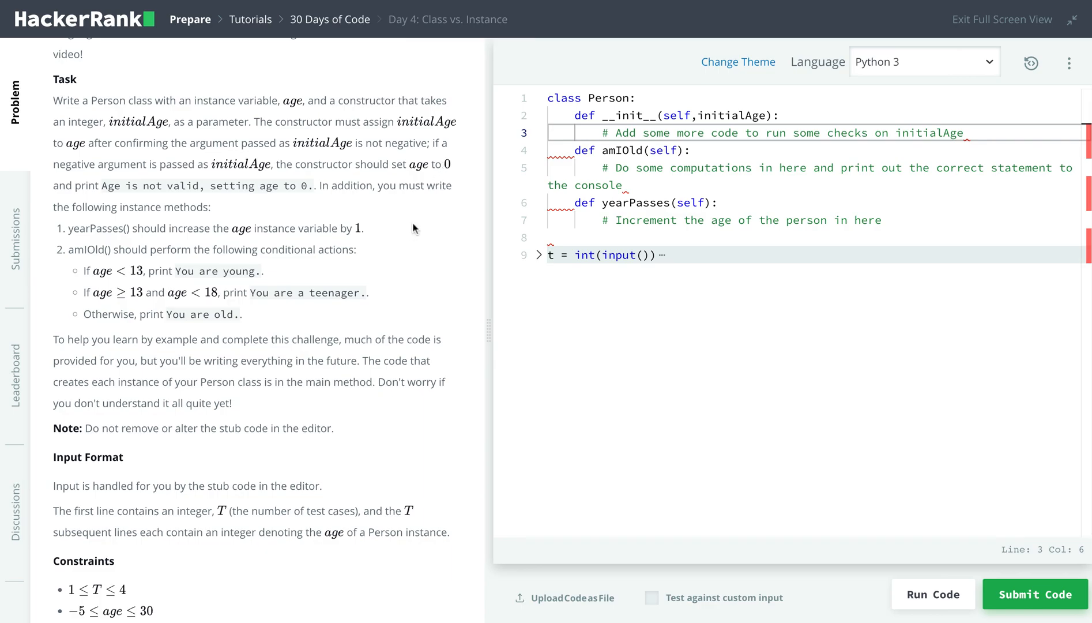
pyautogui.scroll(-3)
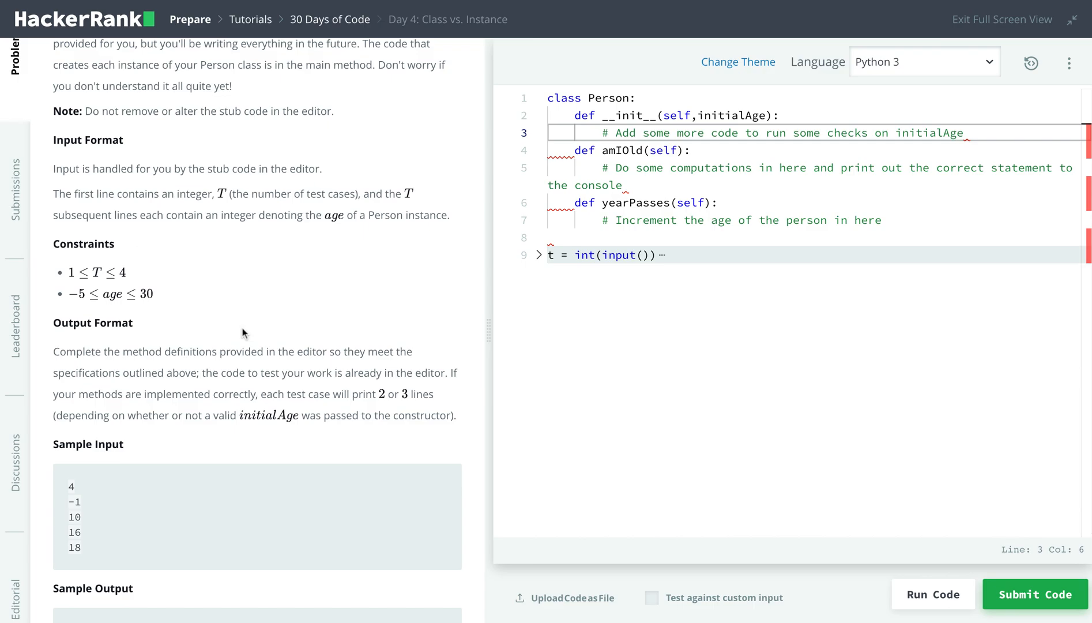
pyautogui.scroll(-3)
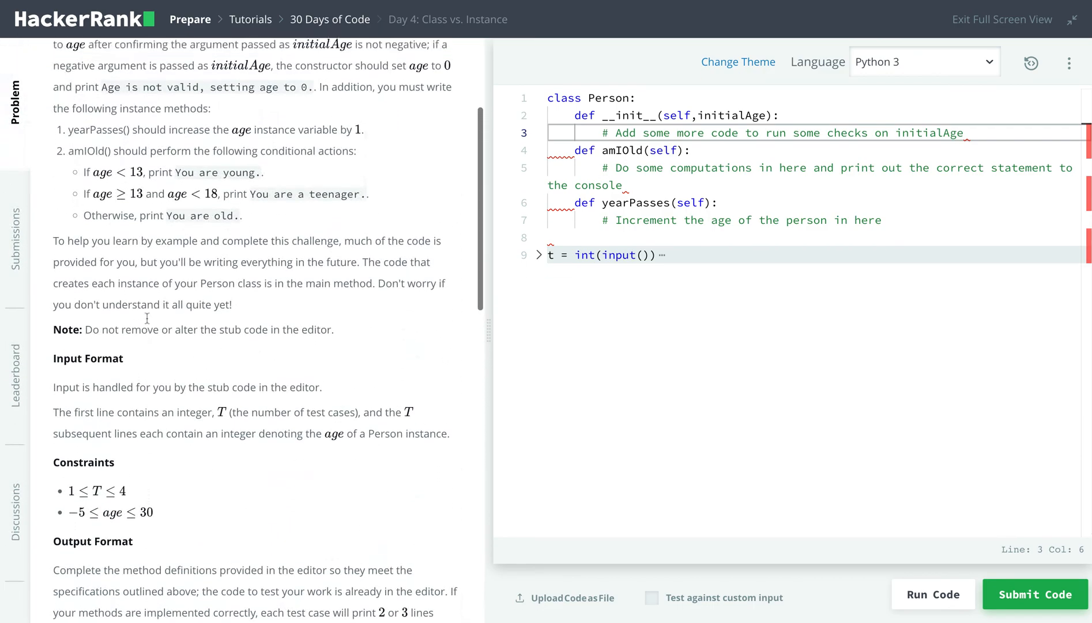
pyautogui.moveTo(158, 171)
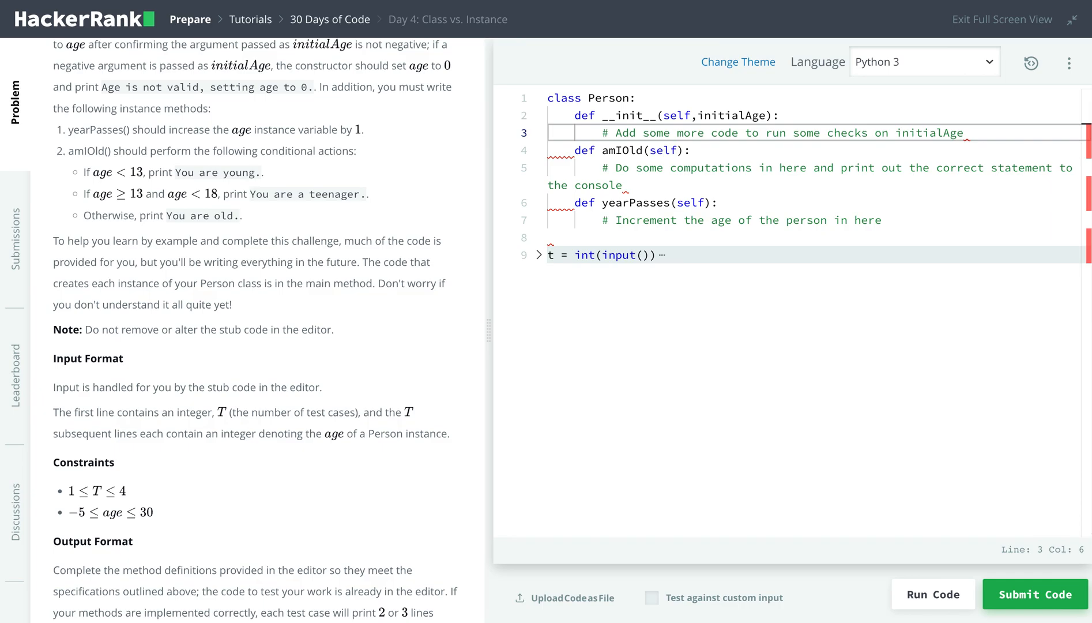
pyautogui.scroll(-3)
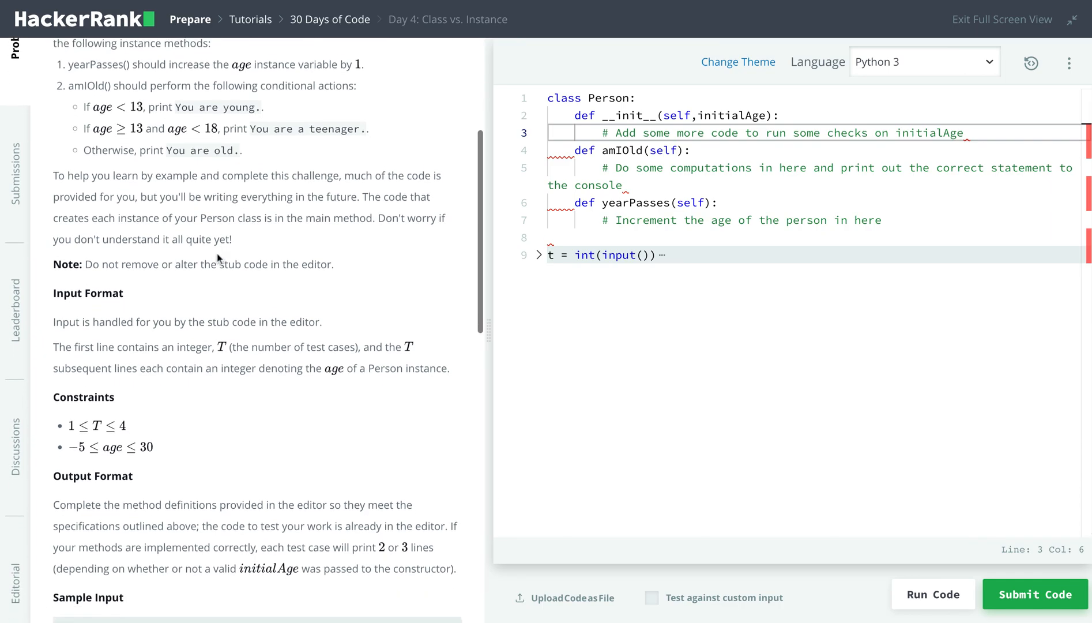
pyautogui.scroll(-3)
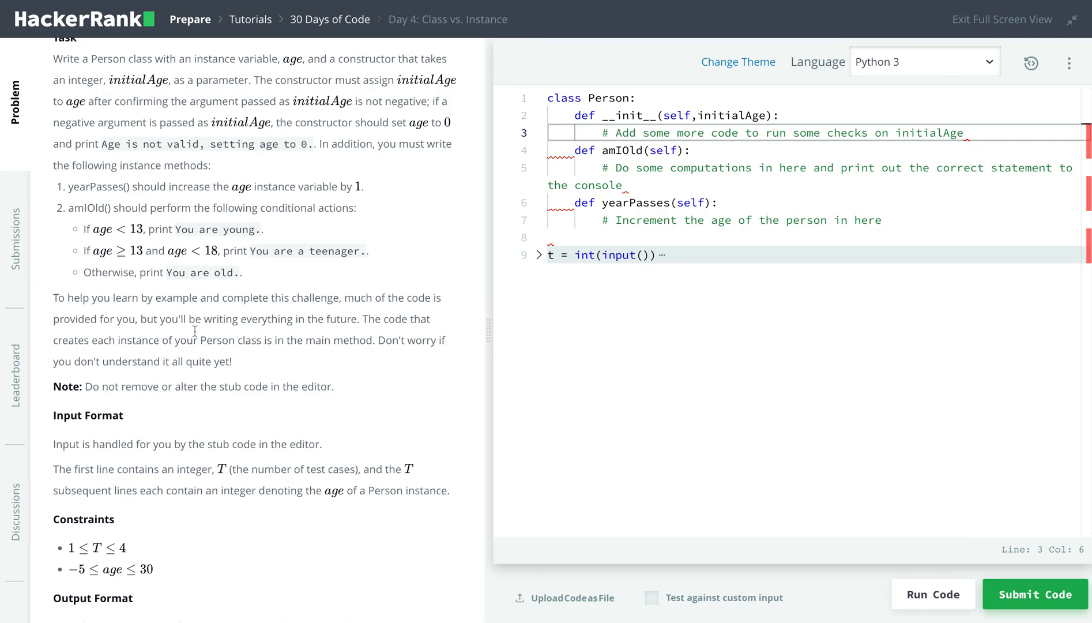
# Add the 'if initialAge < 0:' check inside the Person constructor.
pyautogui.press('Enter')
pyautogui.write('if')
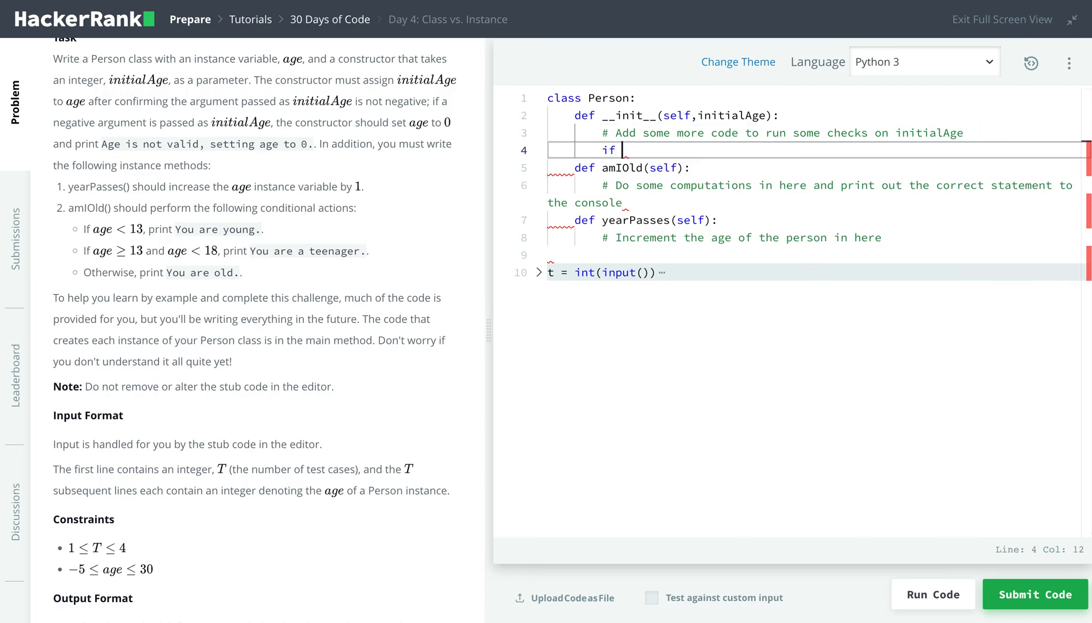
pyautogui.scroll(-3)
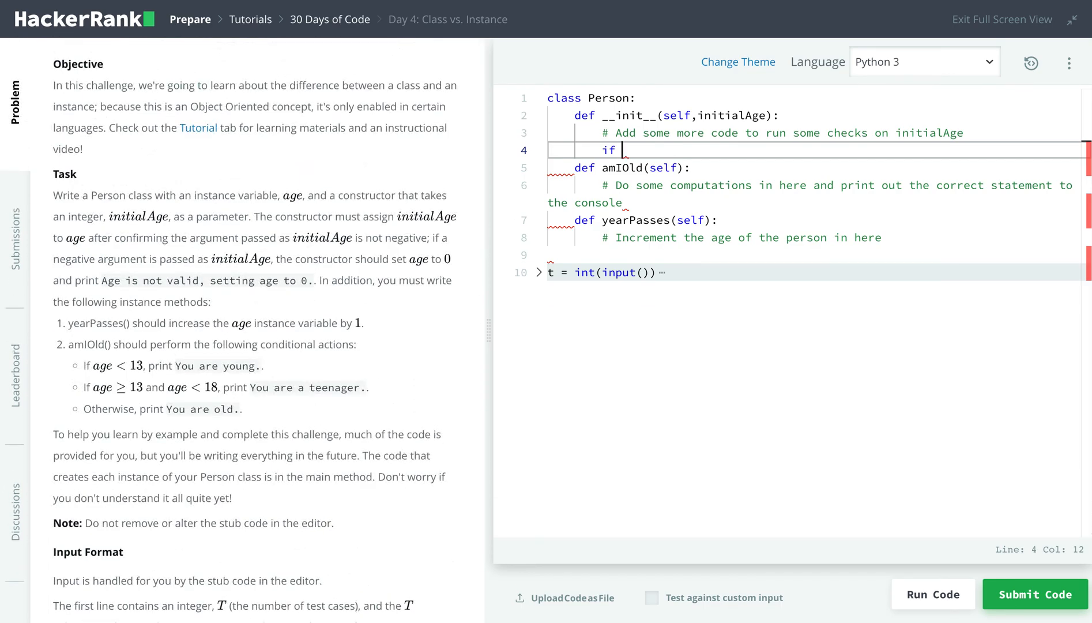
pyautogui.scroll(-3)
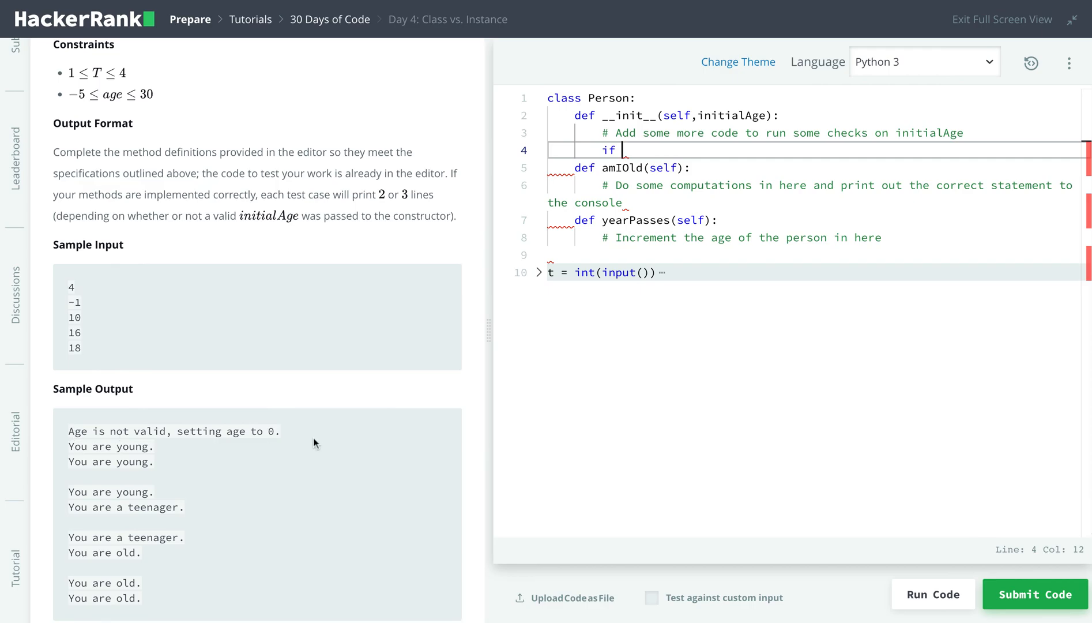
pyautogui.moveTo(309, 439)
pyautogui.write(' initialAge')
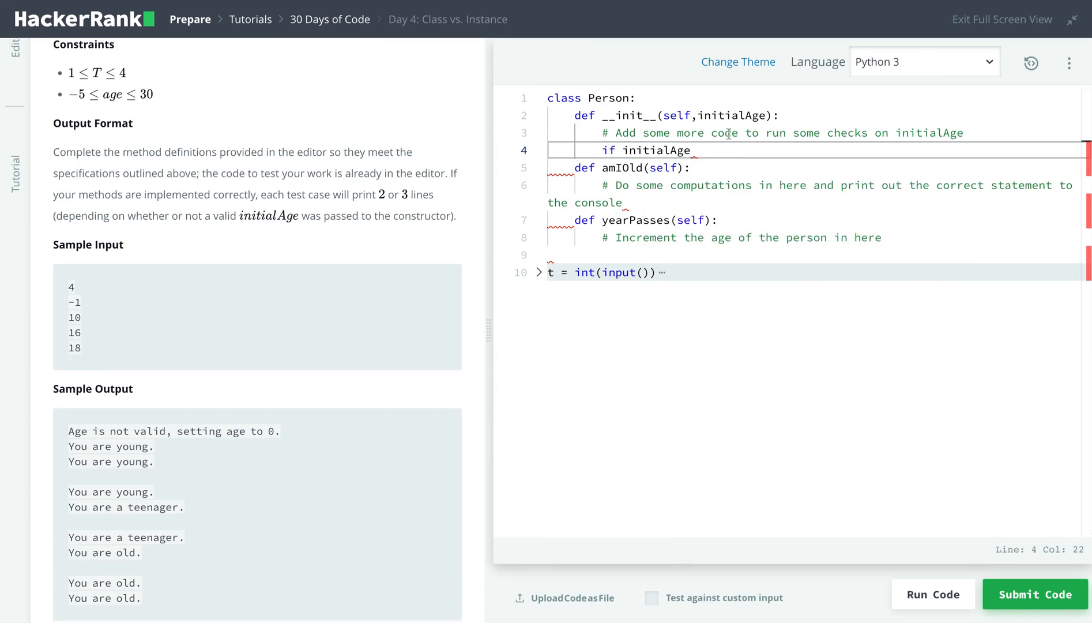
pyautogui.click(711, 115)
pyautogui.write(' >')
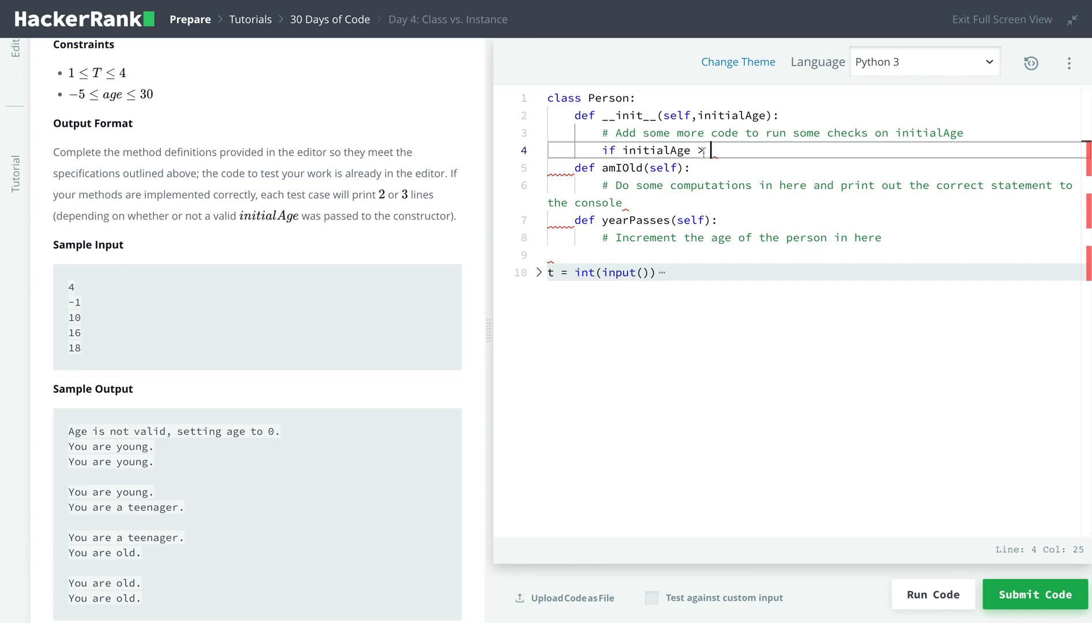
pyautogui.write('<')
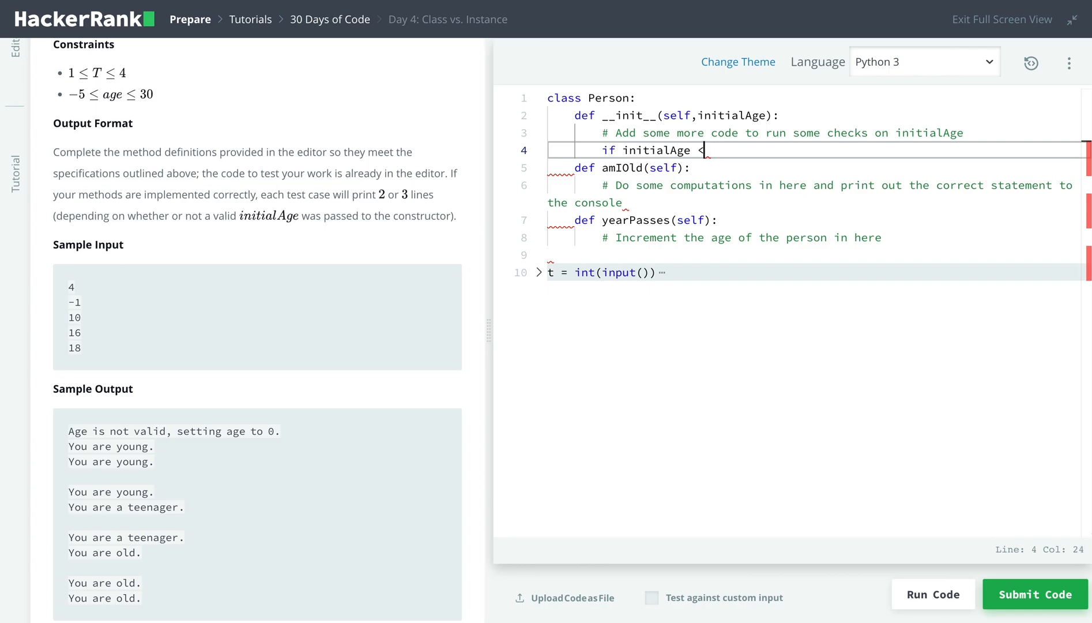
pyautogui.write('0:')
pyautogui.write('print')
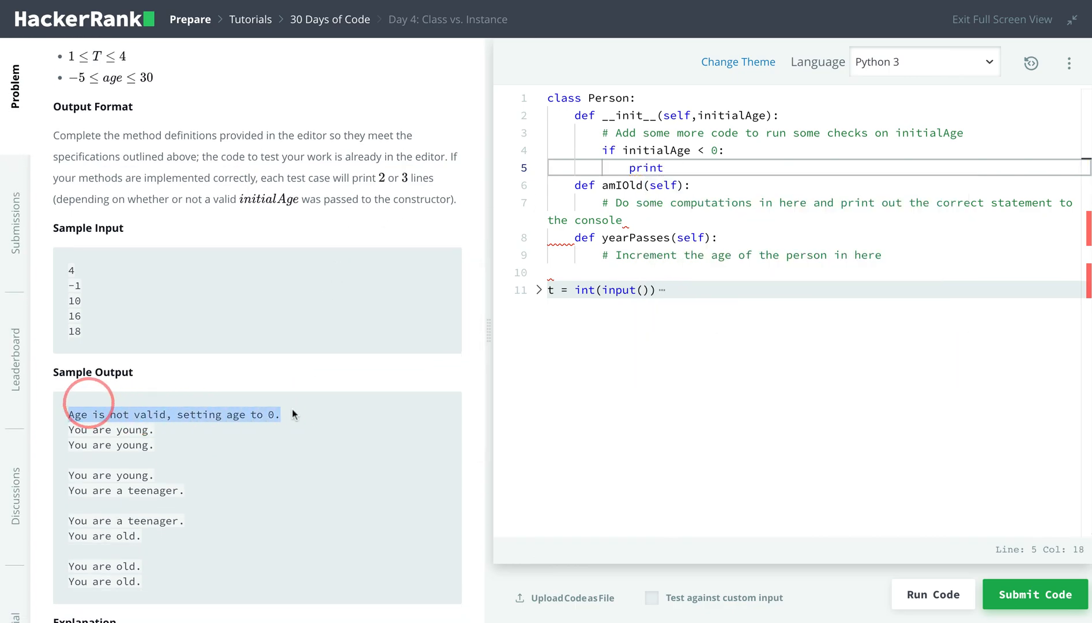
pyautogui.moveTo(721, 181)
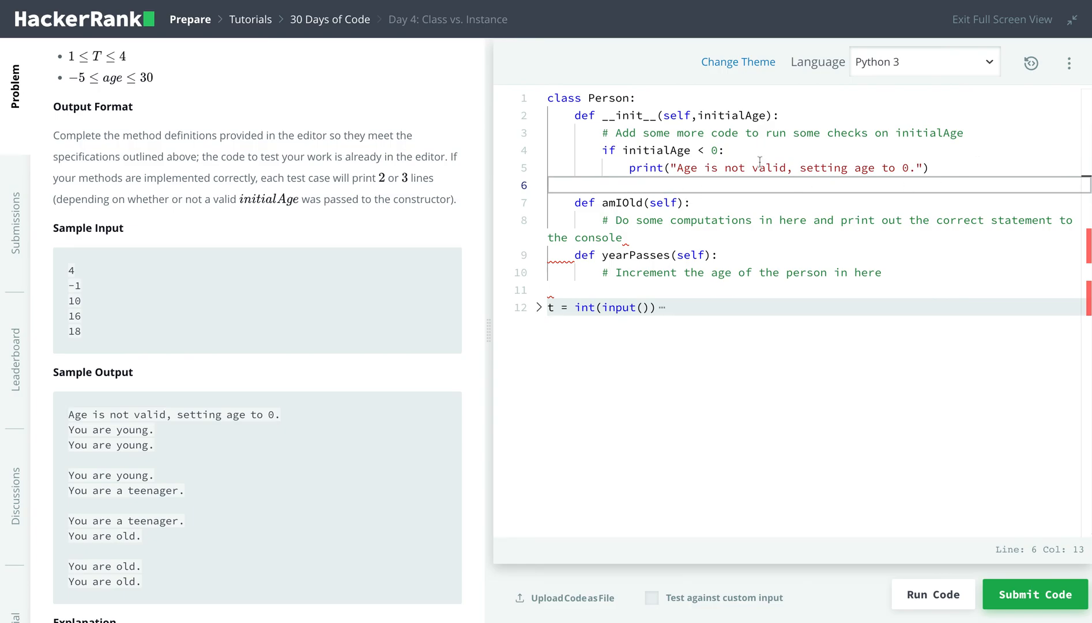
pyautogui.moveTo(808, 202)
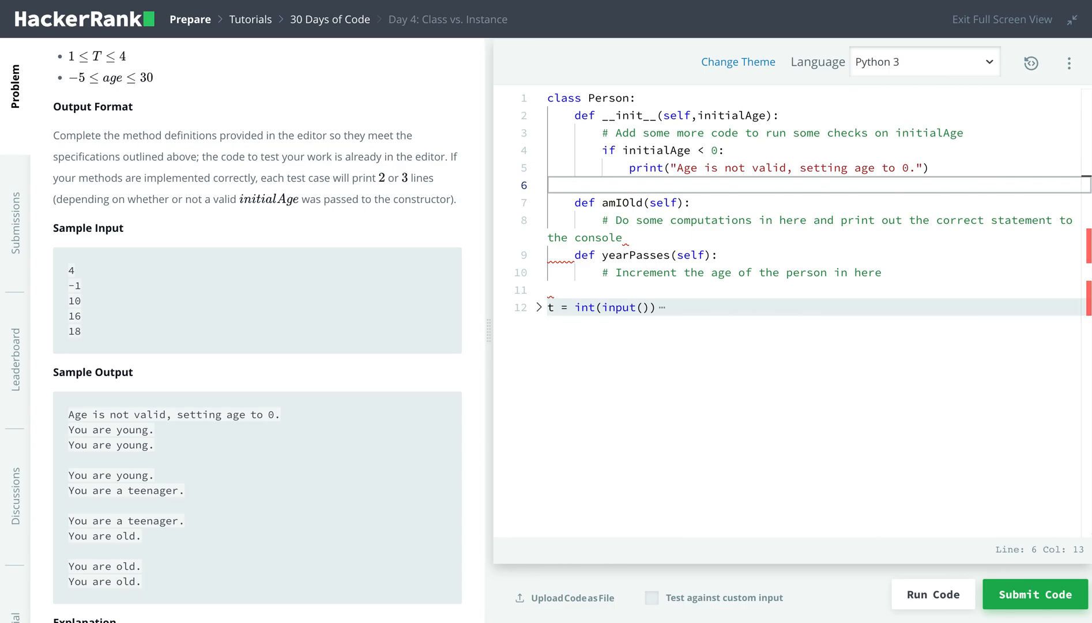
# Assign self.age = 0 inside the negative-age branch.
pyautogui.write('age = 0')
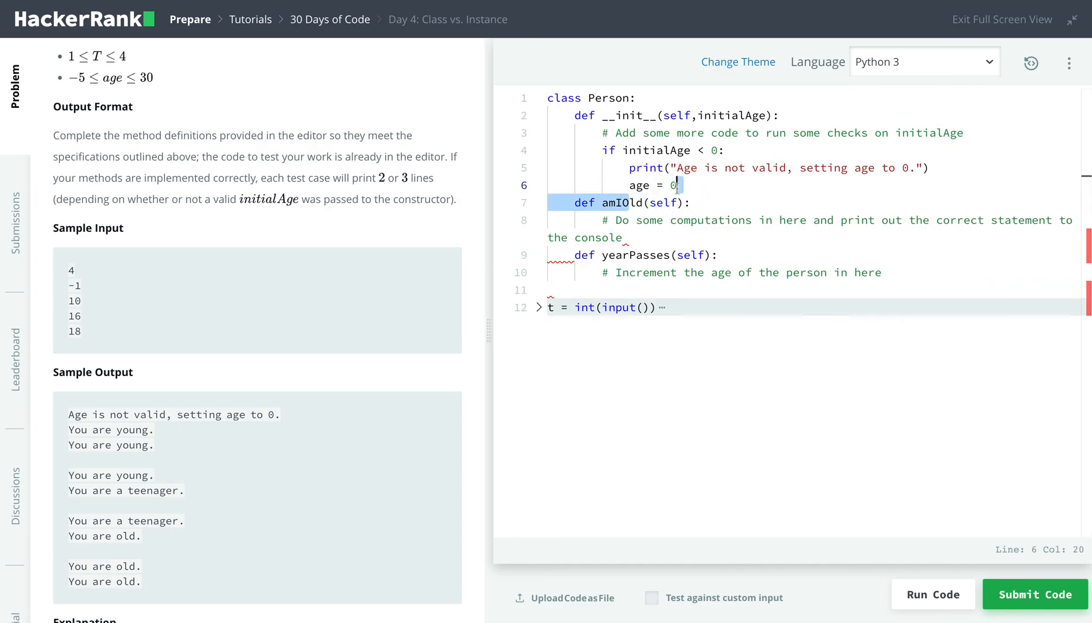
pyautogui.doubleClick(605, 98)
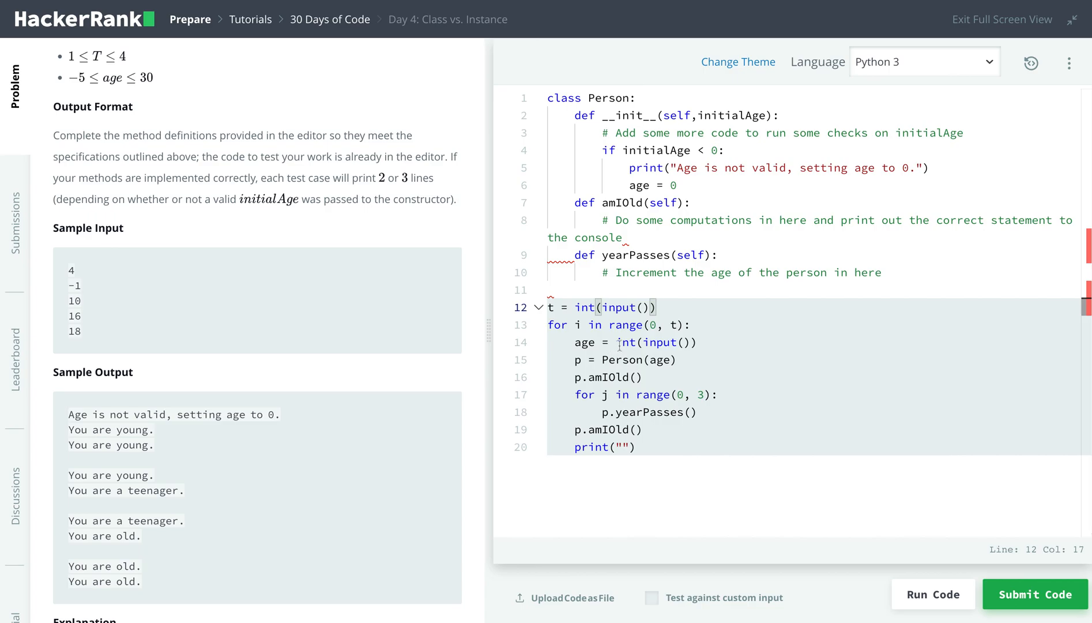
pyautogui.click(624, 360)
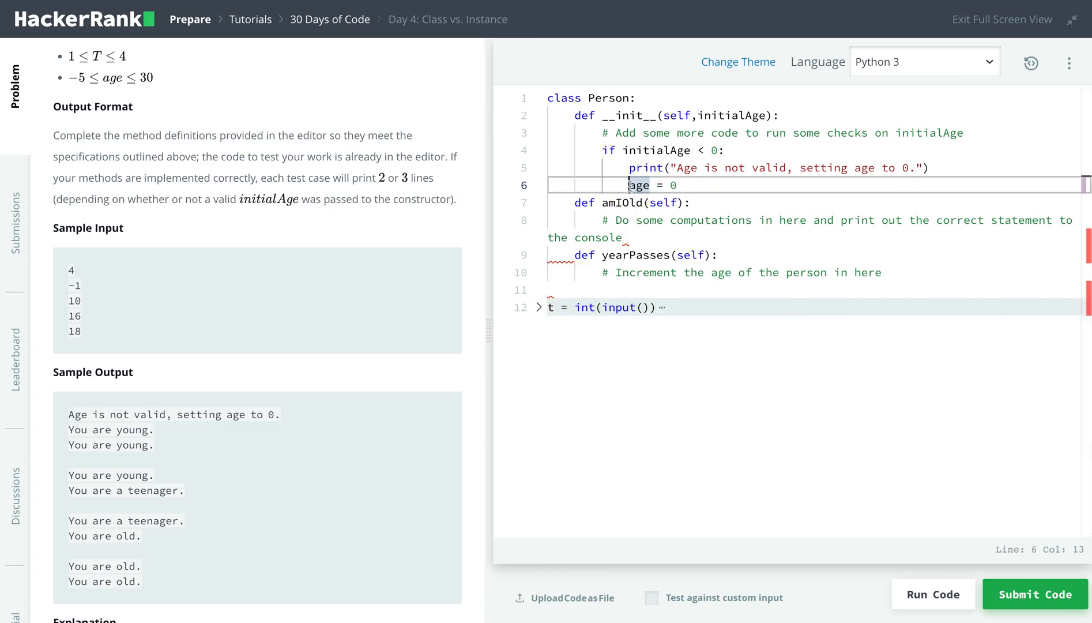
pyautogui.write('self.')
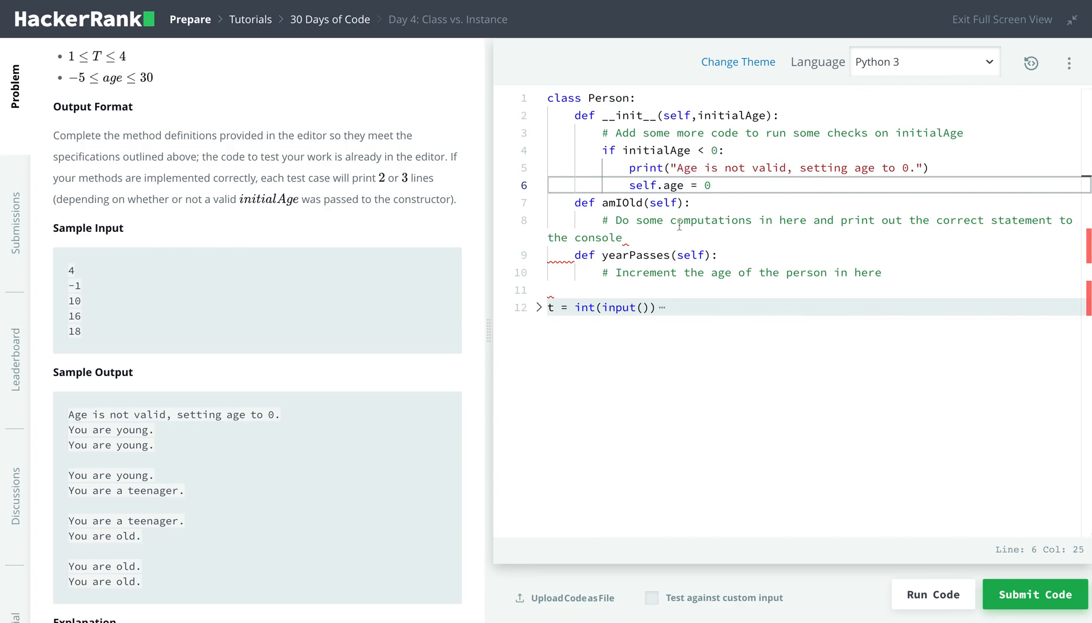
# Add an else branch storing initialAge in self.age.
pyautogui.press('Enter')
pyautogui.write('else')
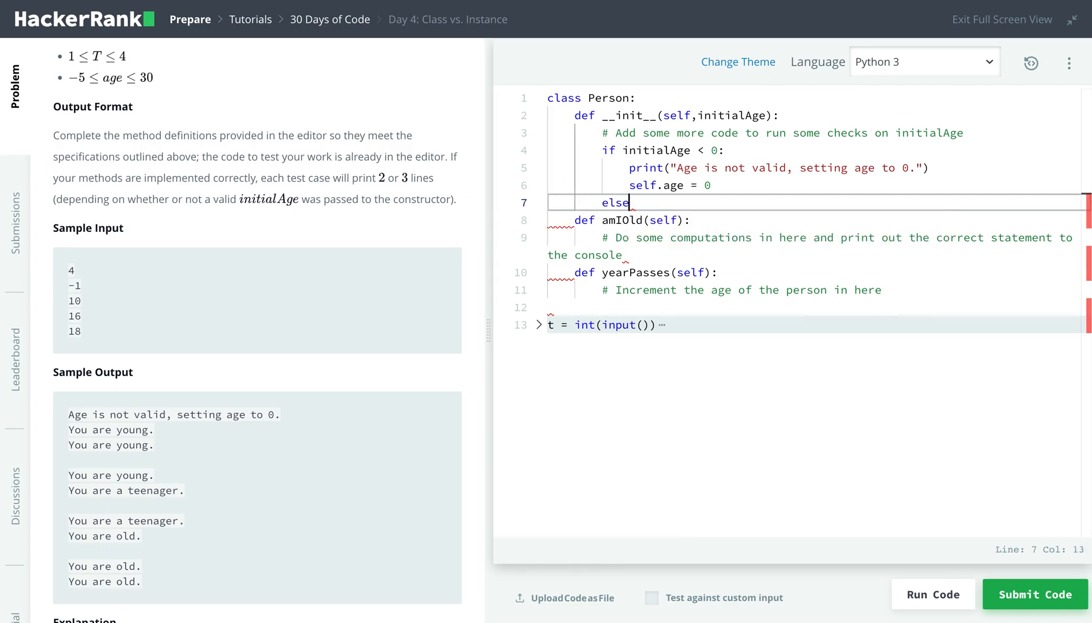
pyautogui.write('pri')
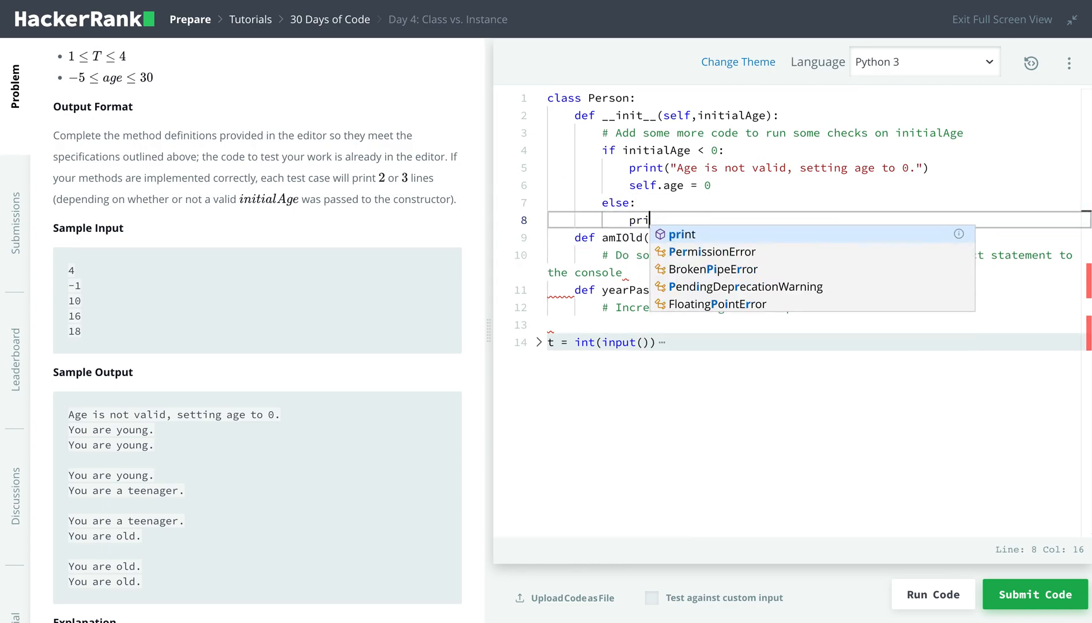
pyautogui.write('self.age =')
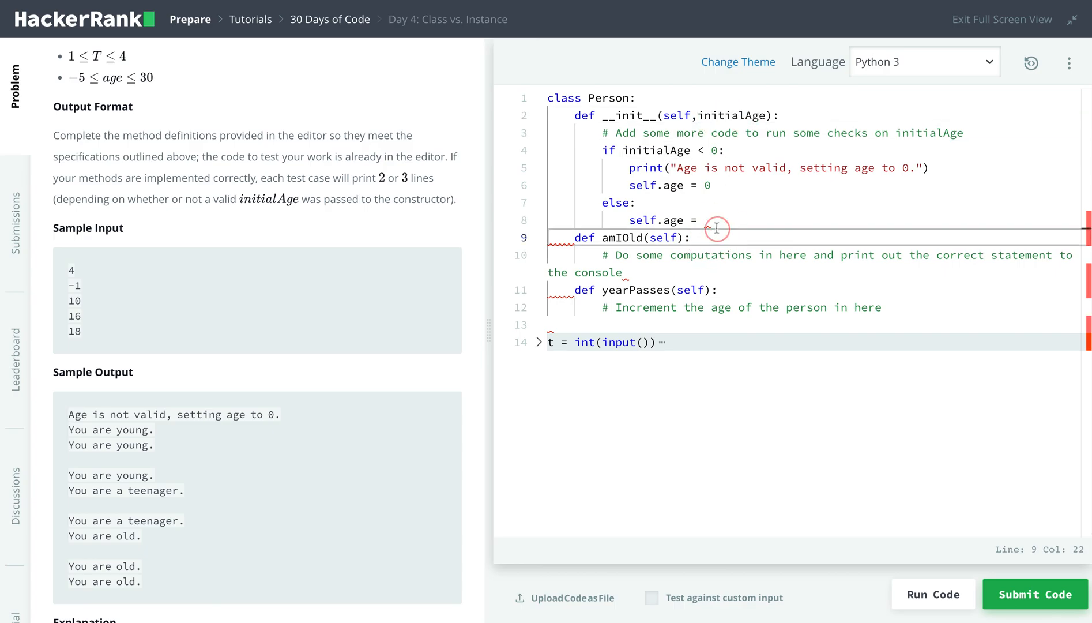
pyautogui.write('initialAge')
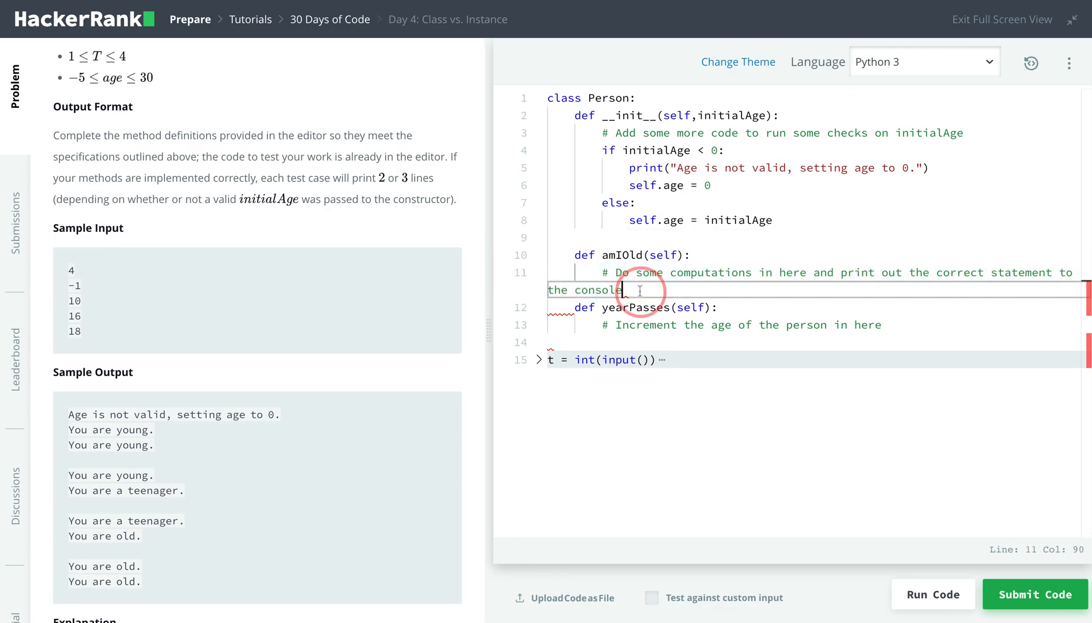
pyautogui.press('enter')
pyautogui.write('if')
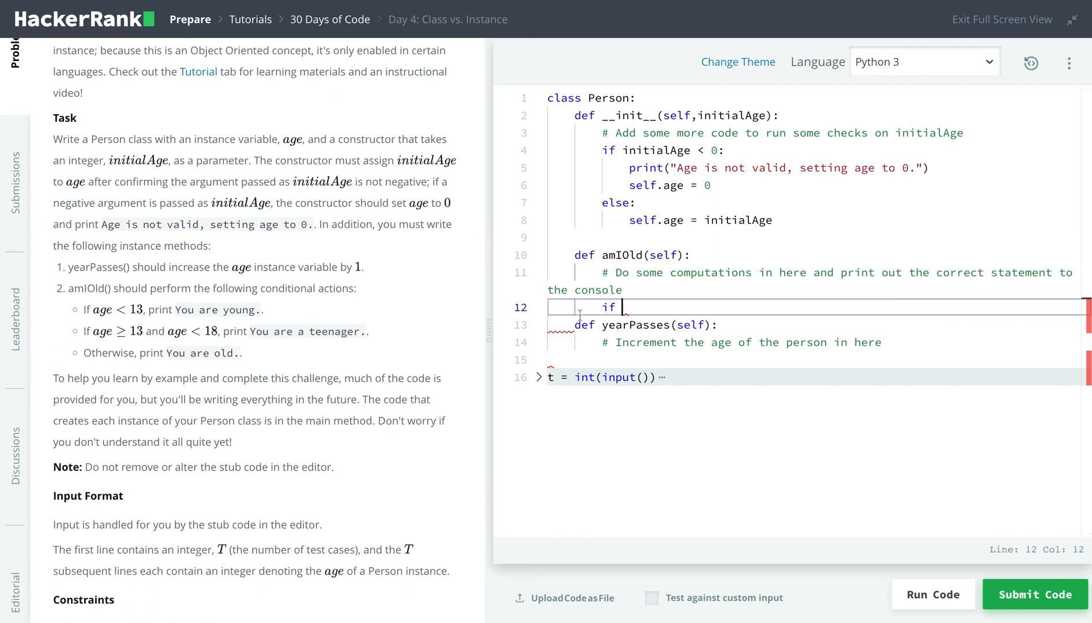
# Write the age < 13 branch in amIOld printing "You are young.".
pyautogui.scroll(-3)
pyautogui.write(' self.age <')
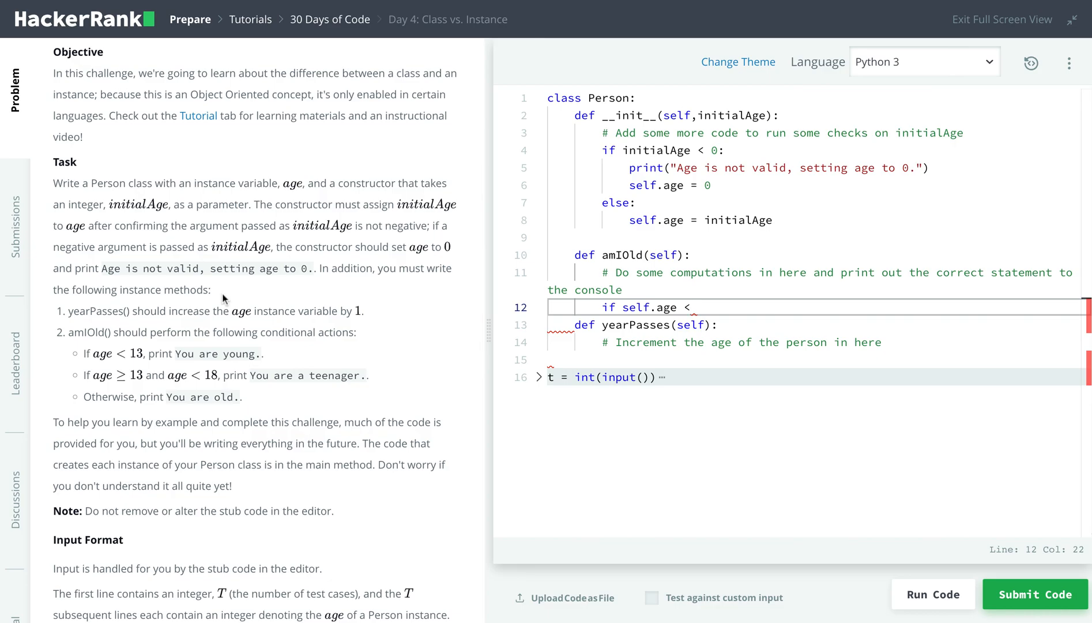
pyautogui.write('13:')
pyautogui.write('print')
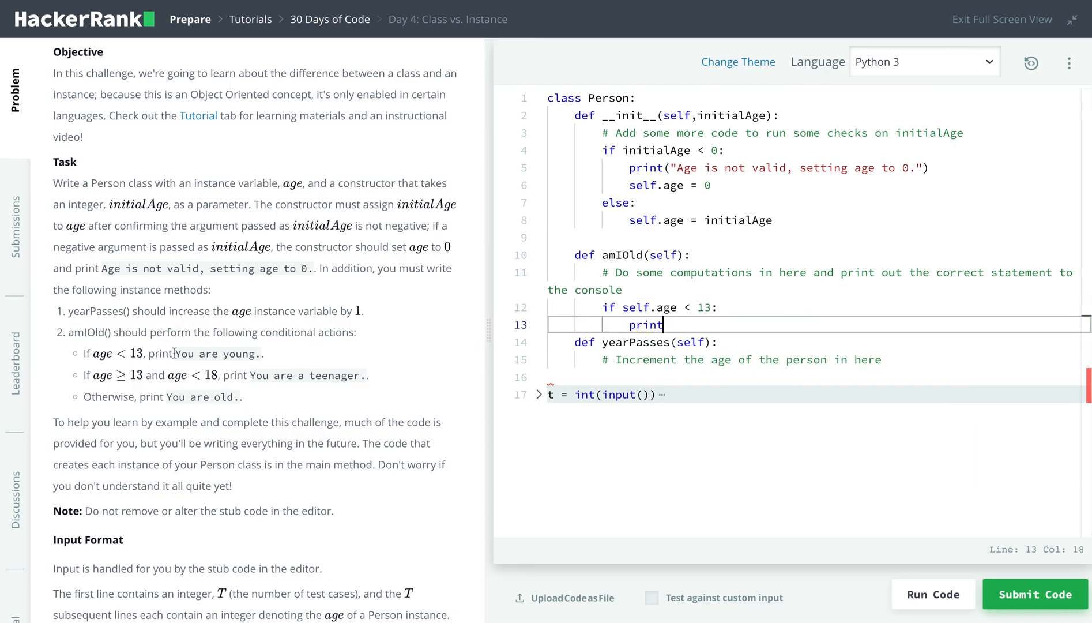
pyautogui.moveTo(172, 353); pyautogui.dragTo(263, 352)
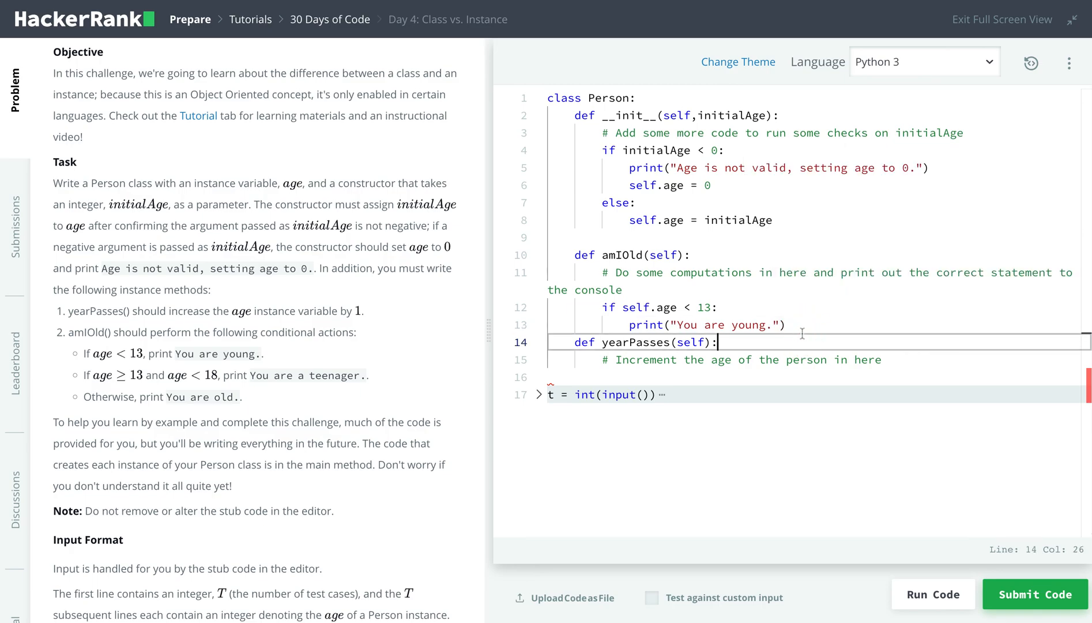
pyautogui.write('elif')
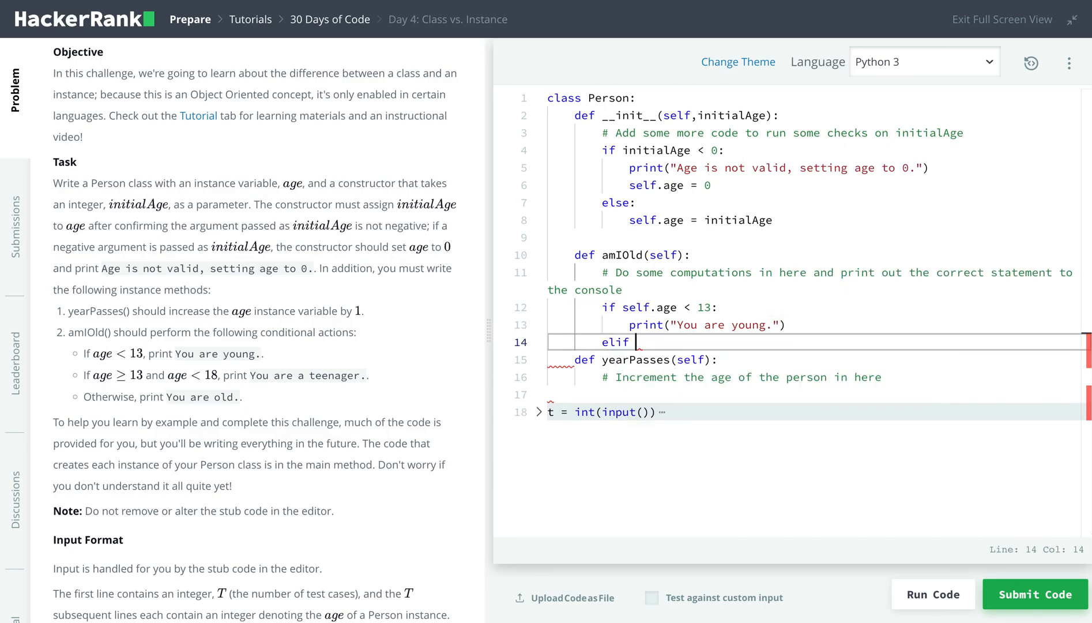
pyautogui.moveTo(128, 383)
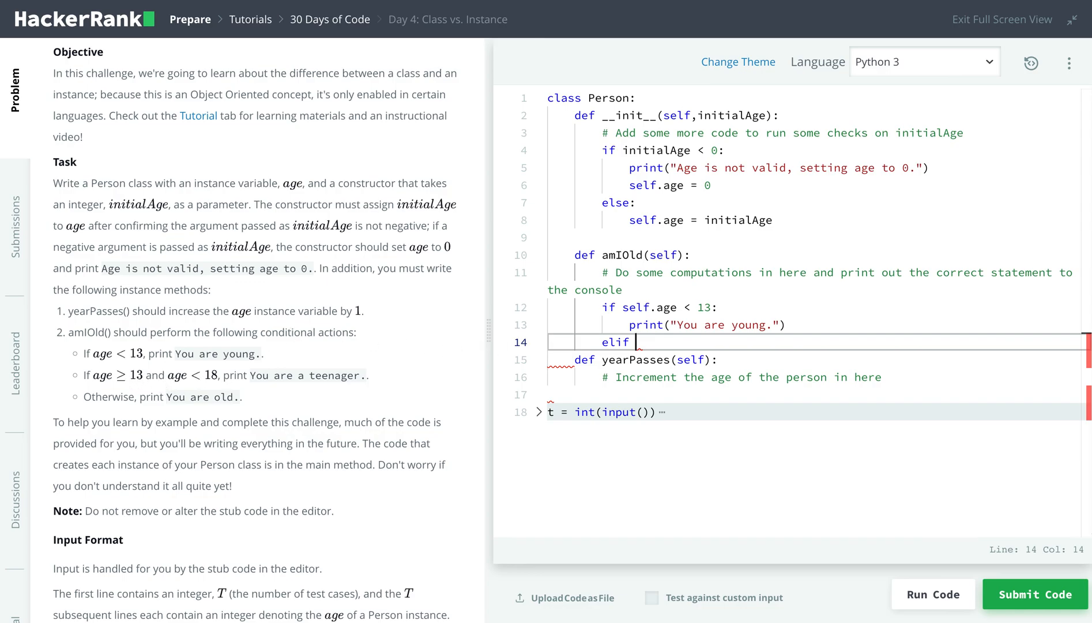
# Add the elif self.age >= 13 and self.age < 18 branch printing "You are a teenager.".
pyautogui.write('self')
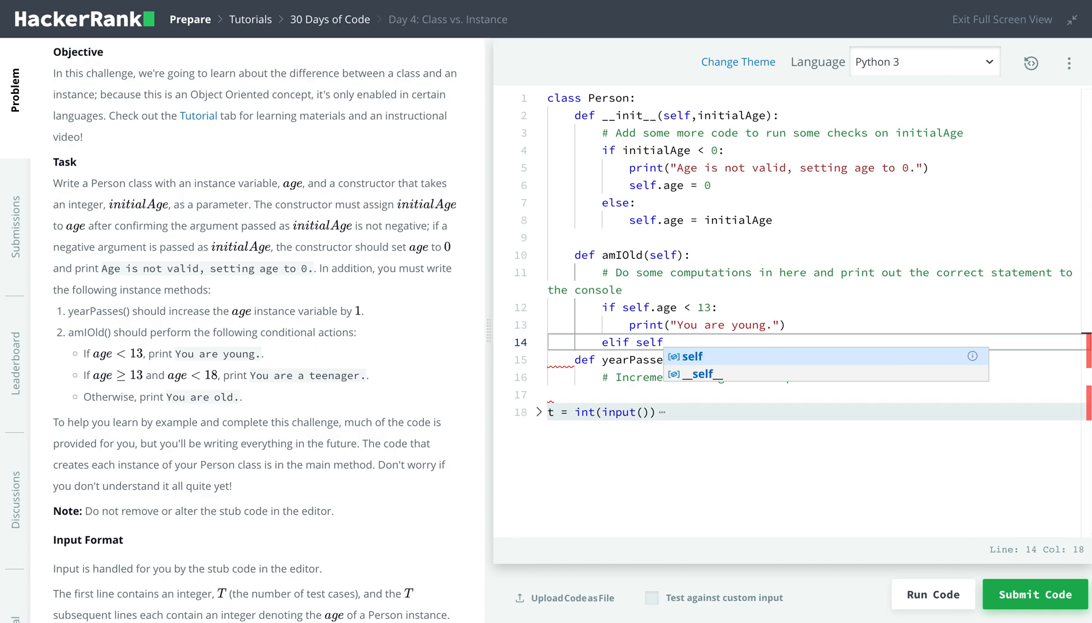
pyautogui.write('.age')
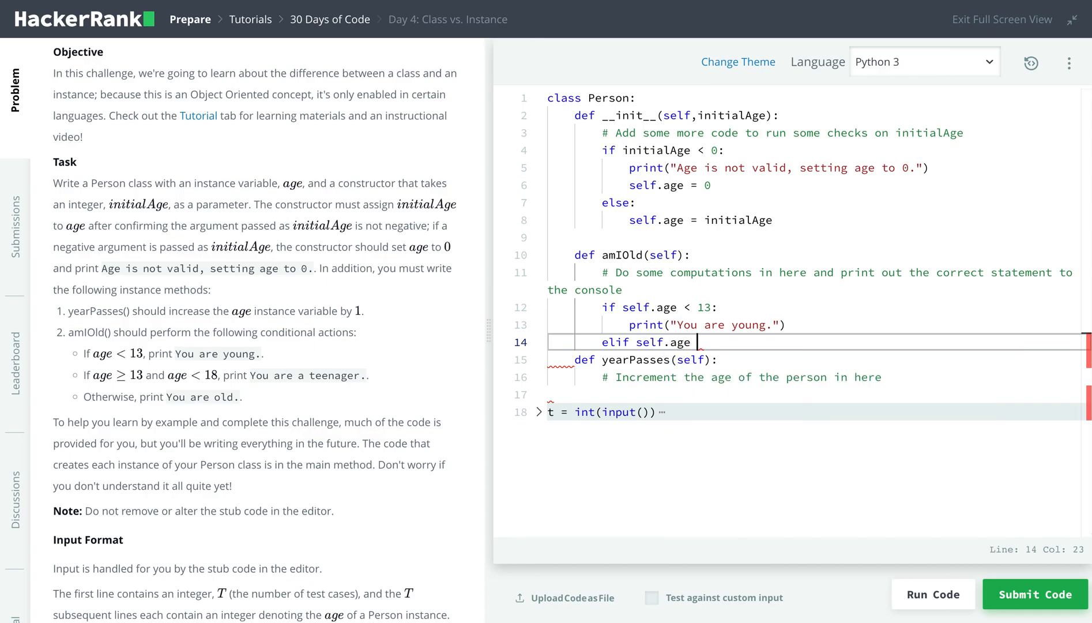
pyautogui.write('>=')
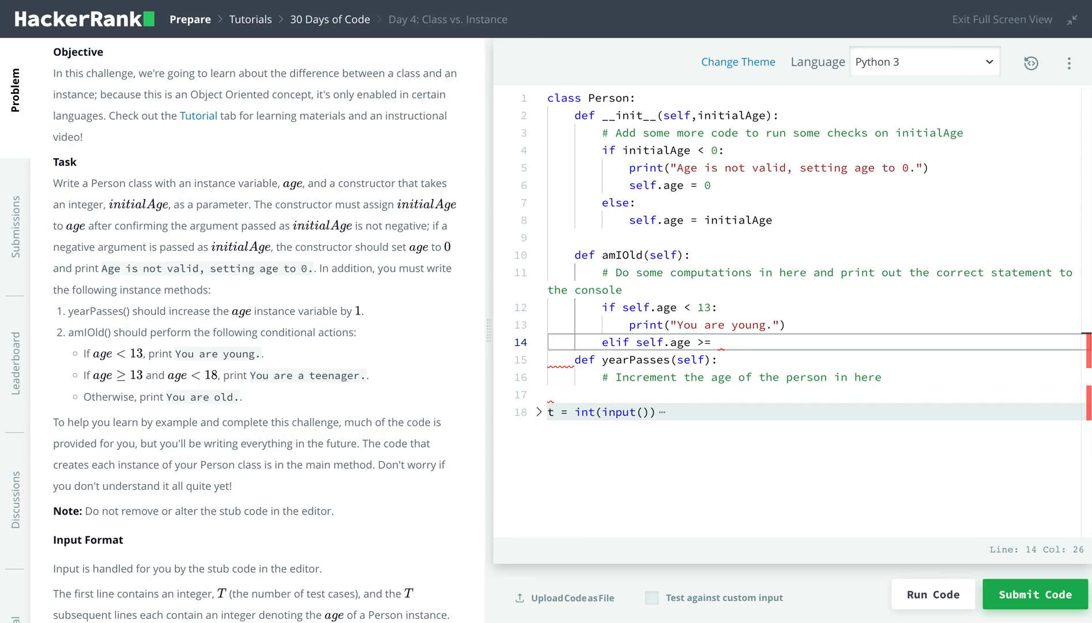
pyautogui.write('13')
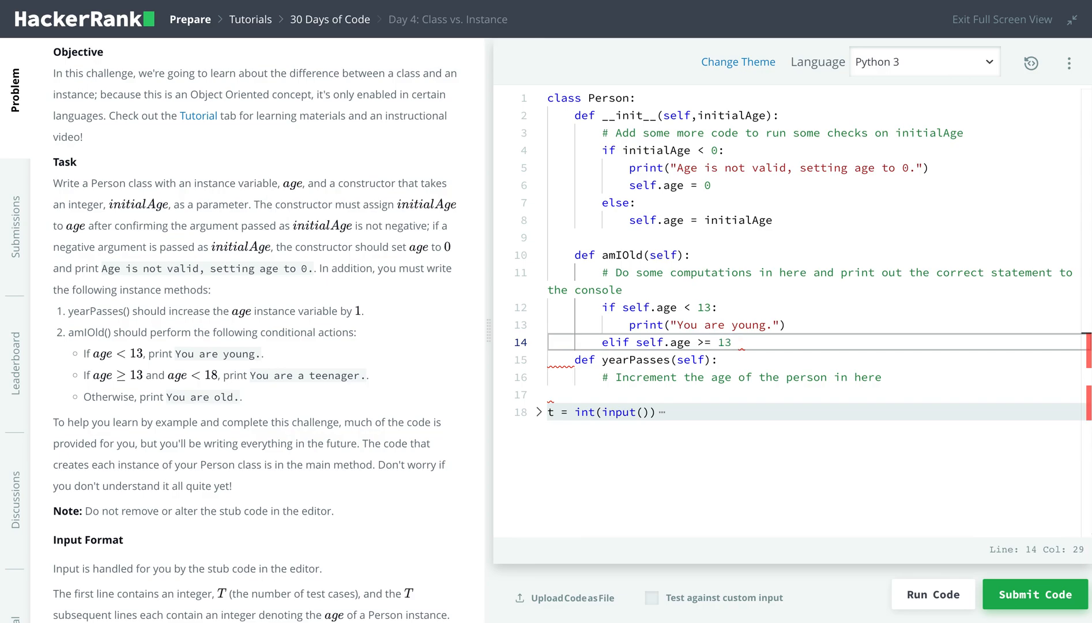
pyautogui.write('or')
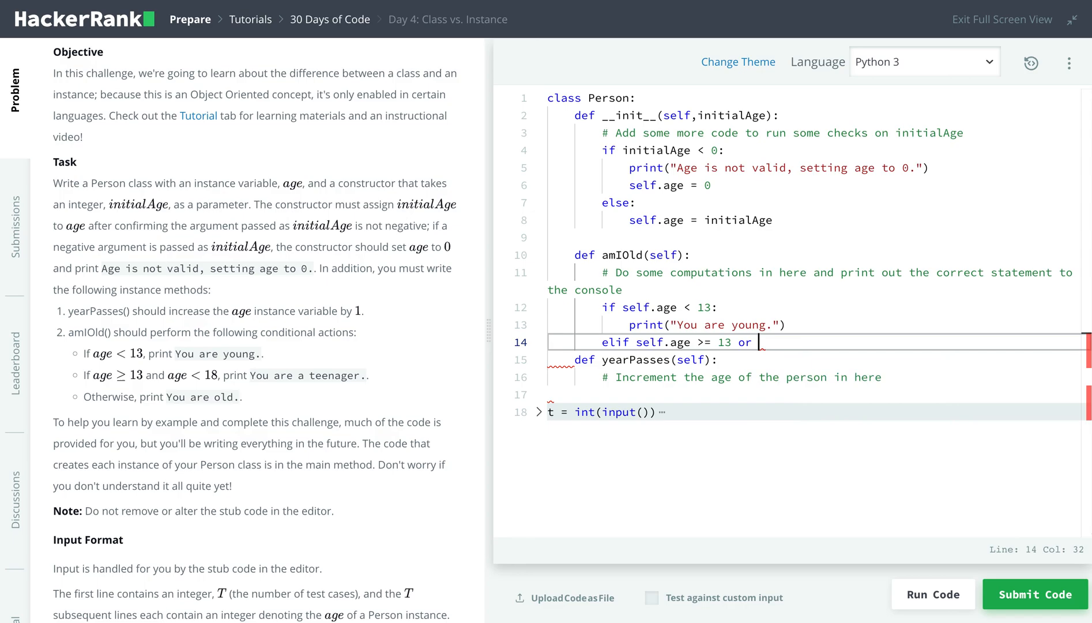
pyautogui.press('BackSpace')
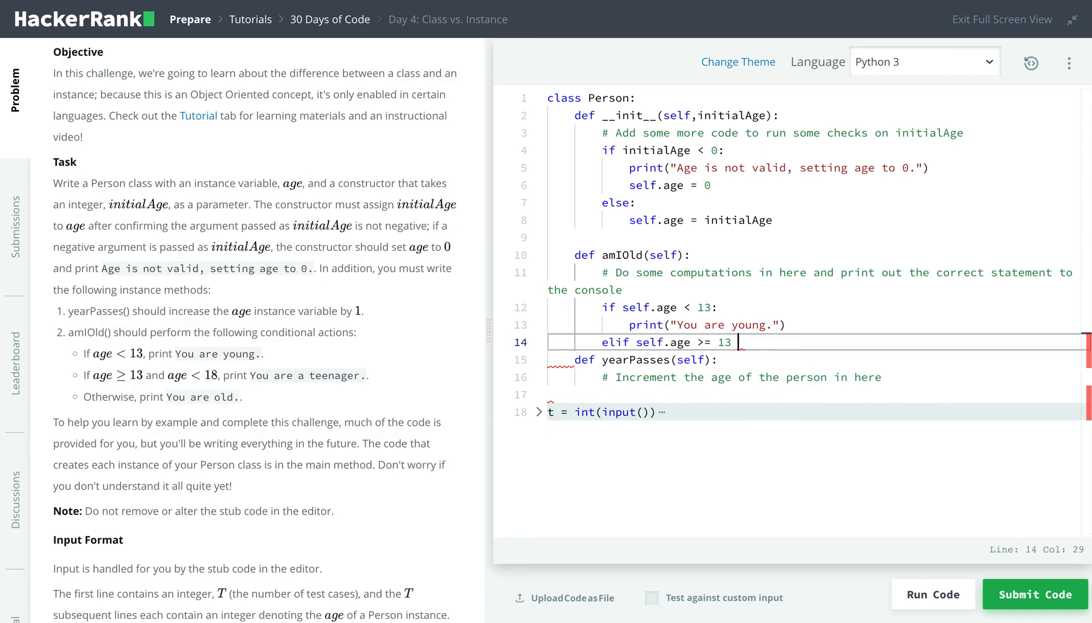
pyautogui.write('and')
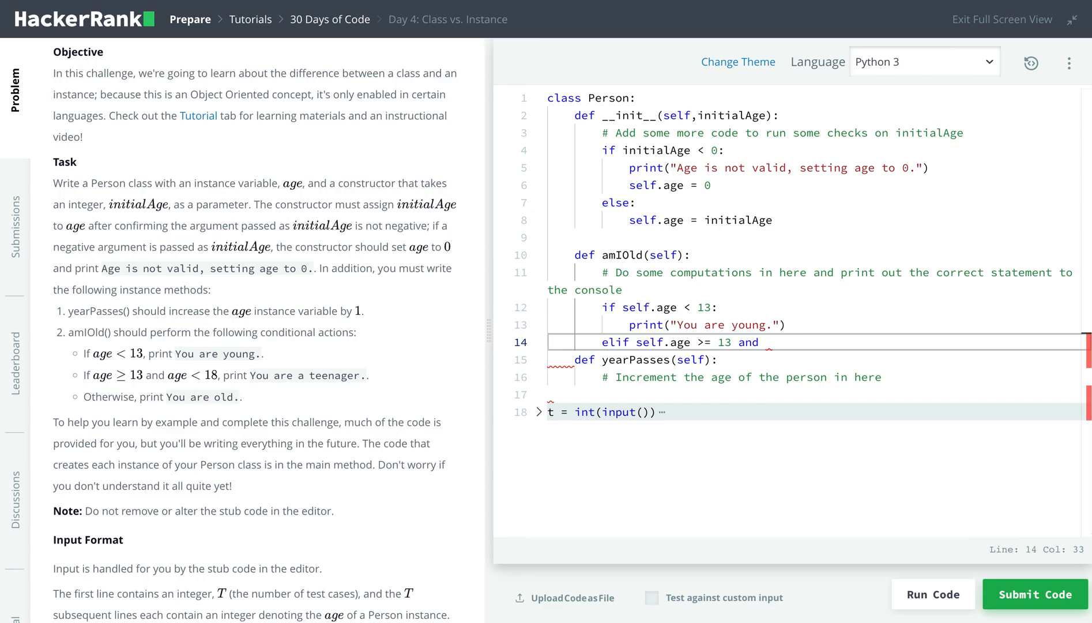
pyautogui.write('self.a')
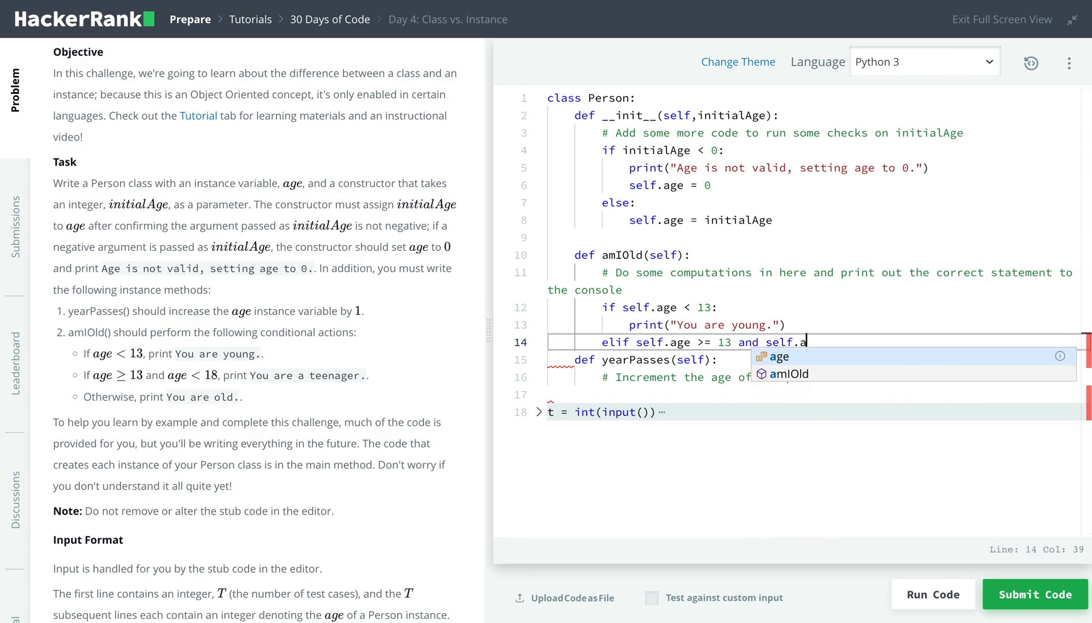
pyautogui.write('ge <18:')
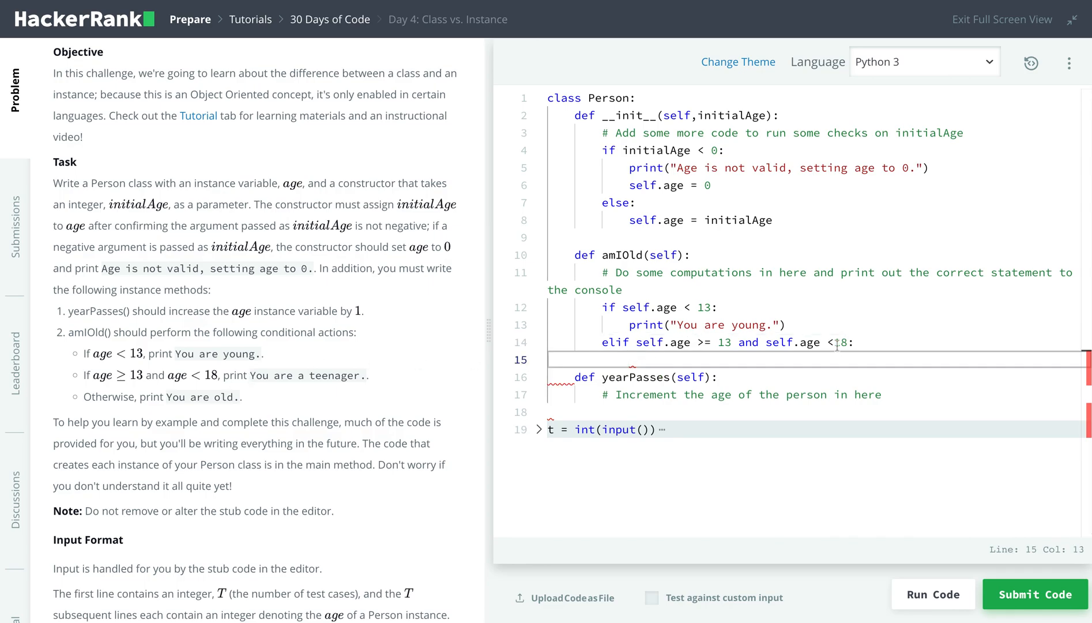
pyautogui.write('print')
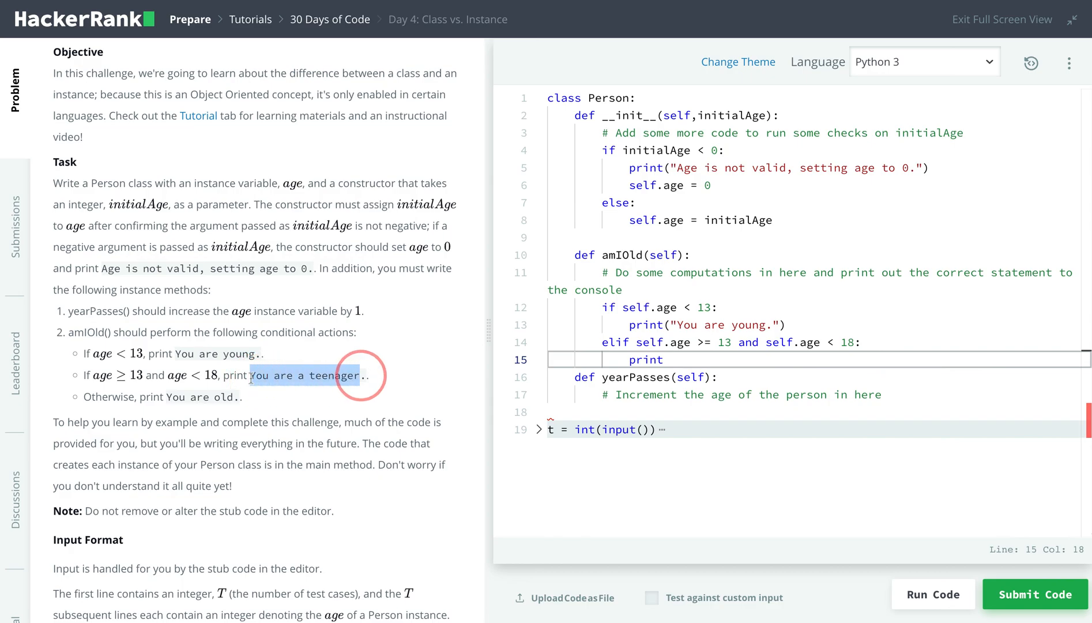
pyautogui.write('(')
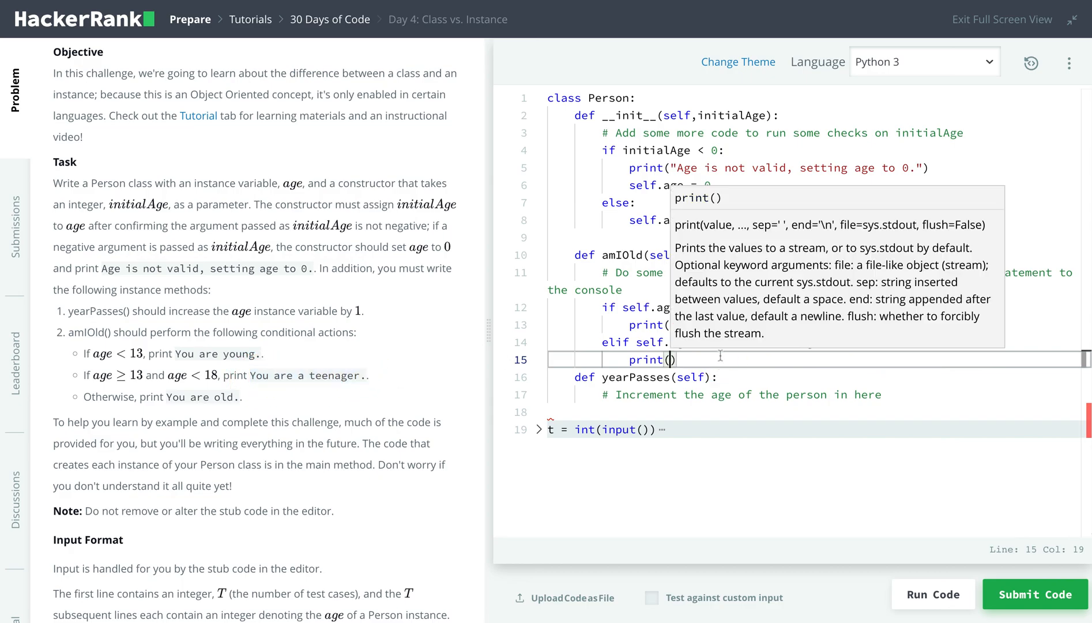
pyautogui.write('"You are a teenager."')
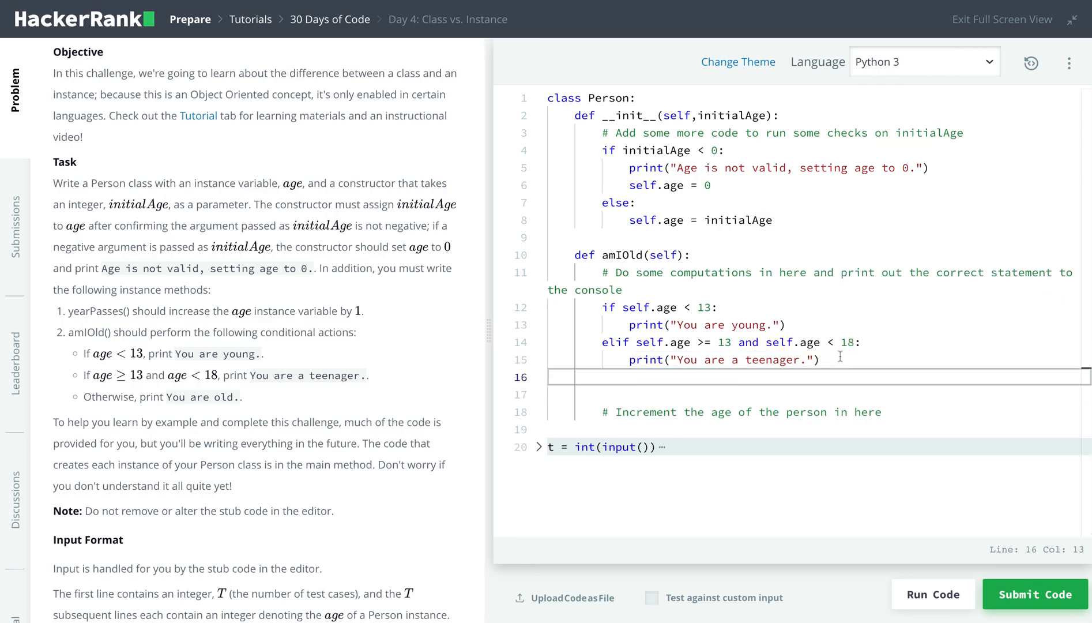
# Add the else branch of amIOld printing "You are old.".
pyautogui.write('def yearPasses(self):')
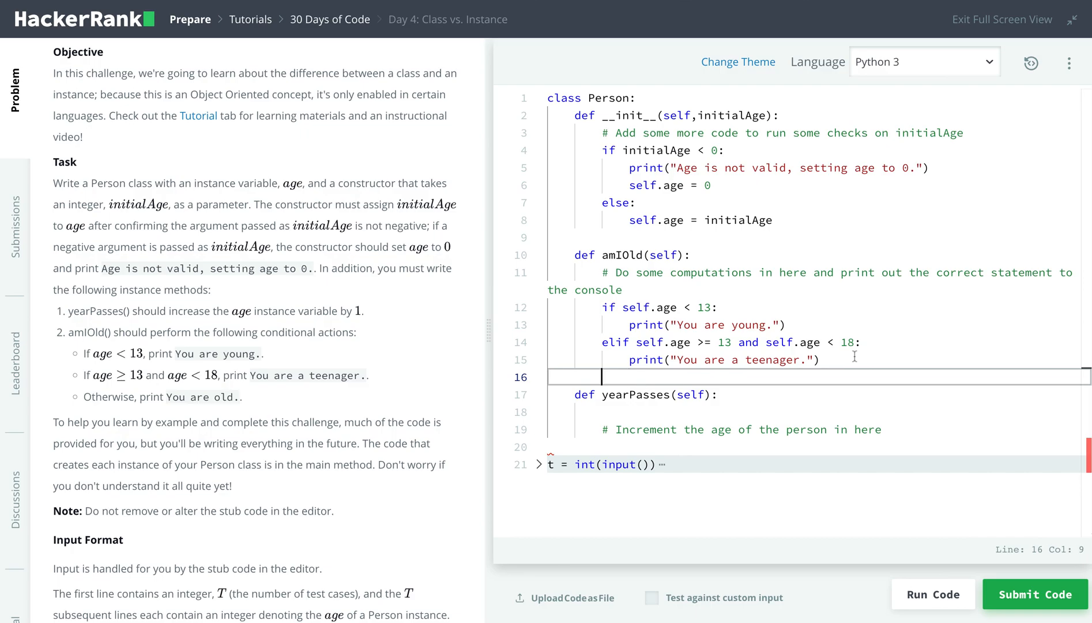
pyautogui.write('else:')
pyautogui.write('print("')
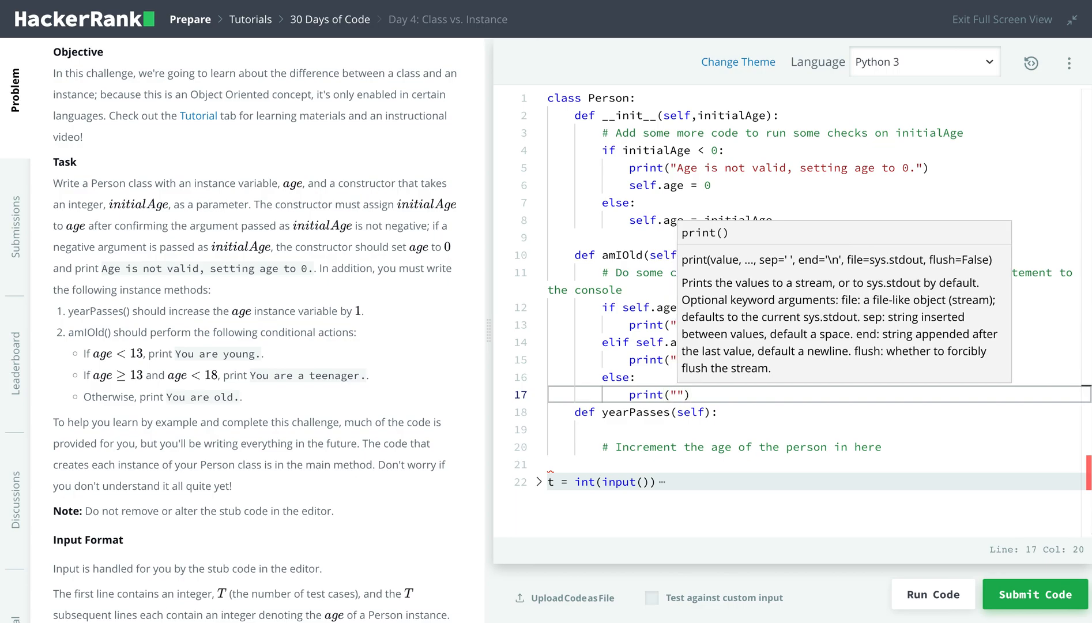
pyautogui.write('You are old.')
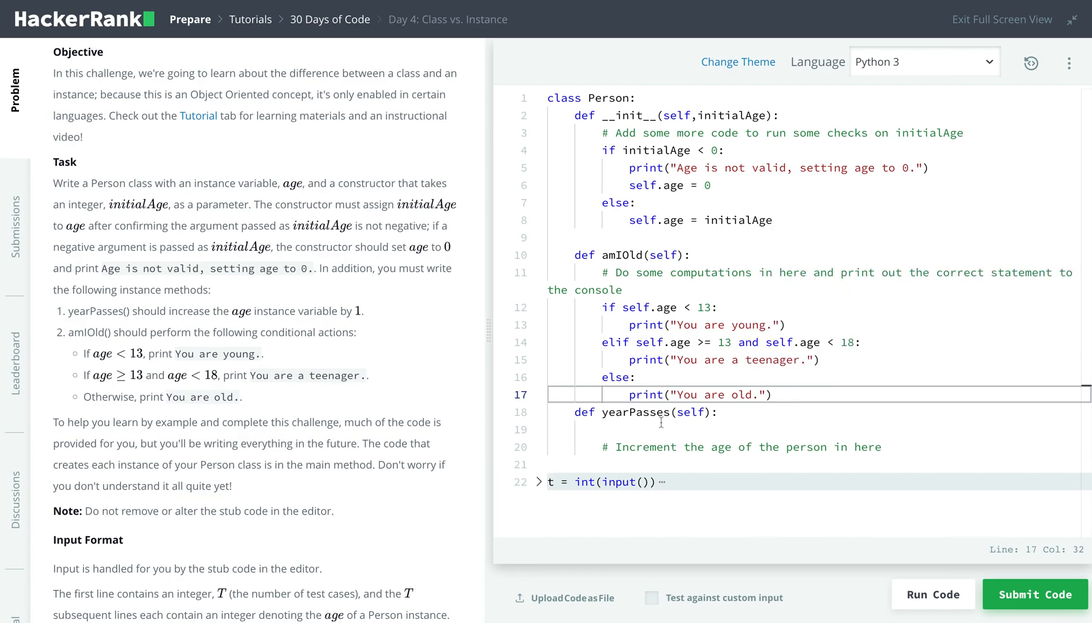
# Make yearPasses set self.age = self.age + 1.
pyautogui.click(599, 429)
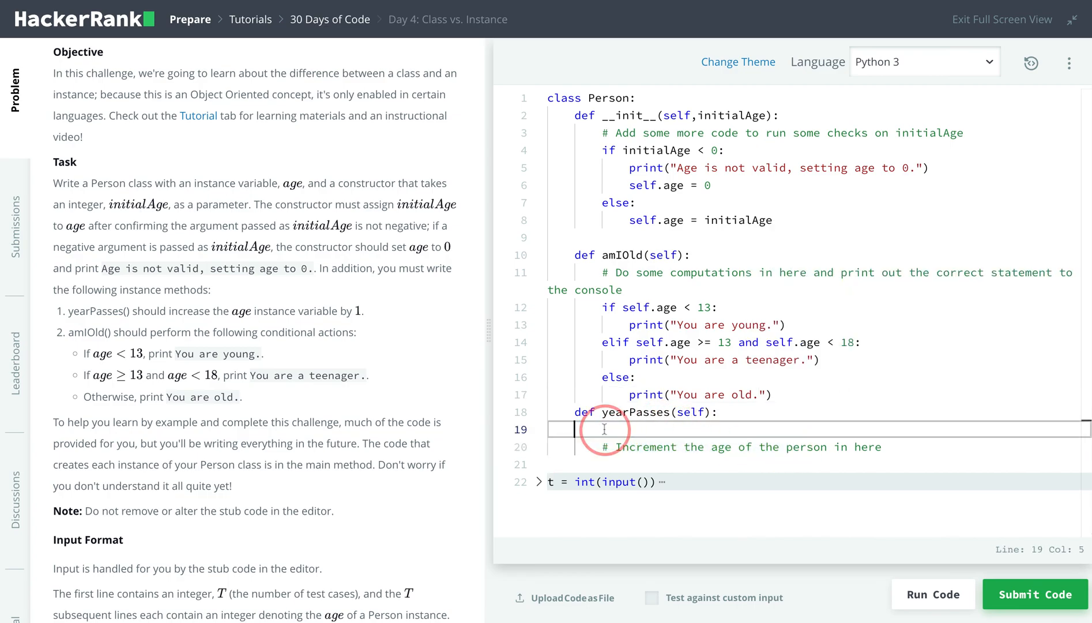
pyautogui.press('Enter')
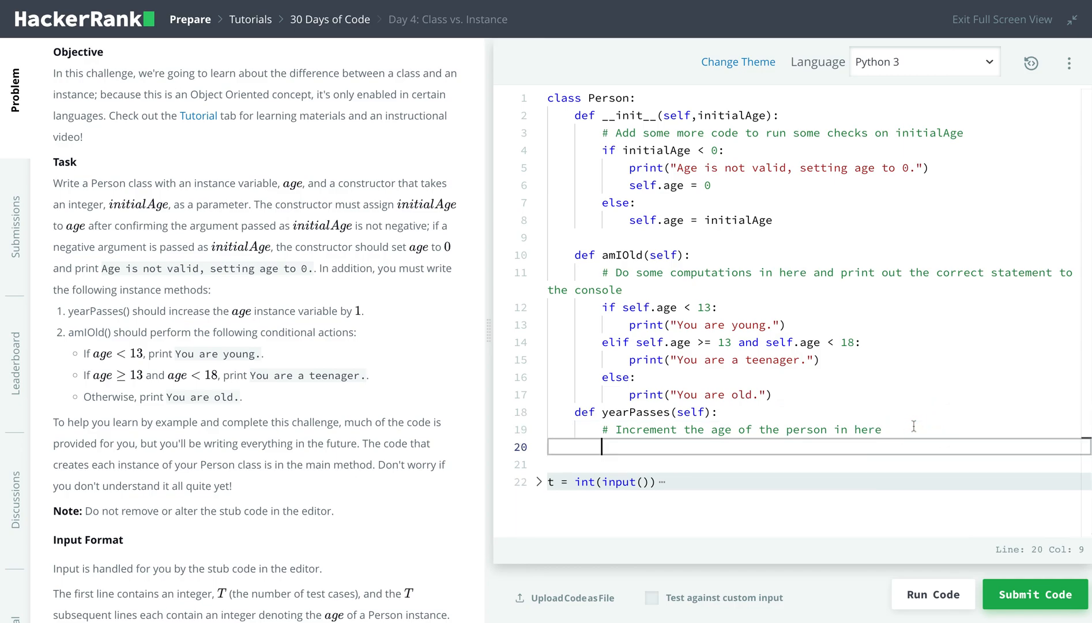
pyautogui.write('self.')
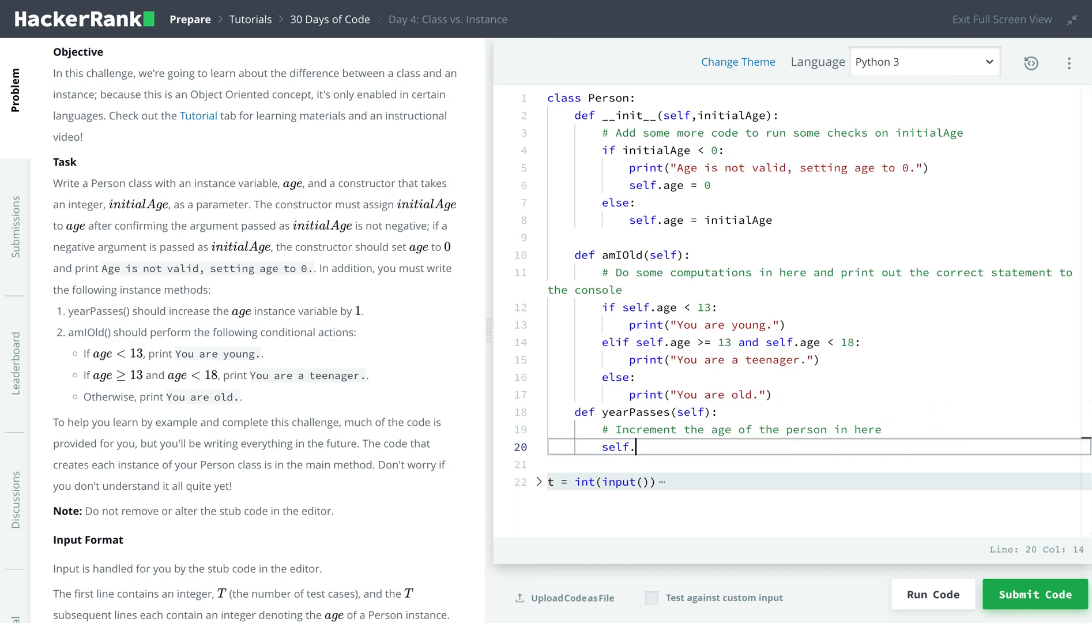
pyautogui.write('age')
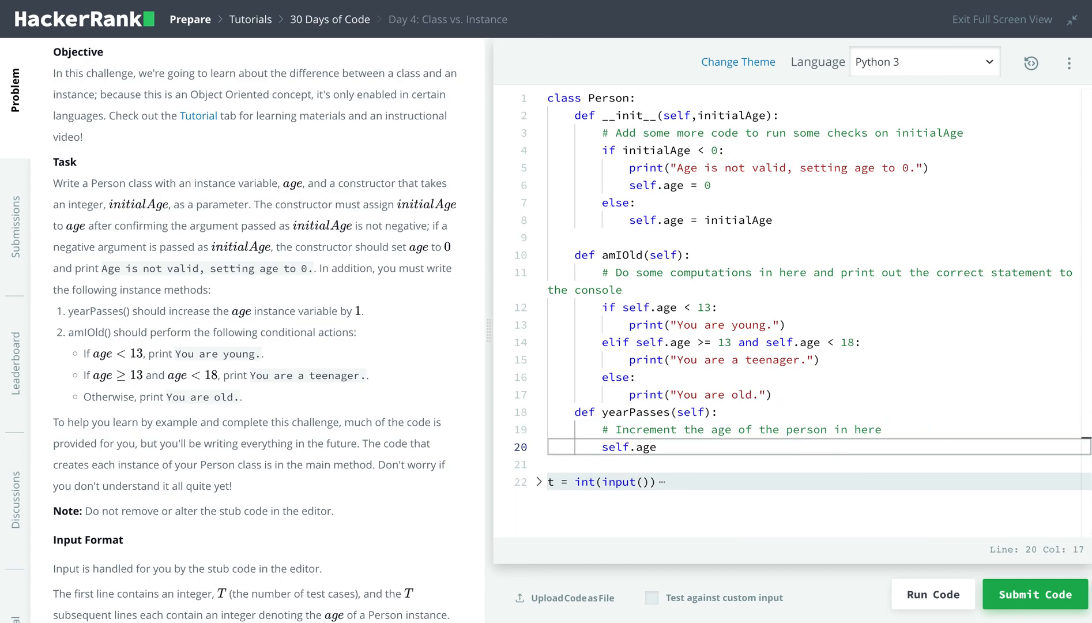
pyautogui.write('=')
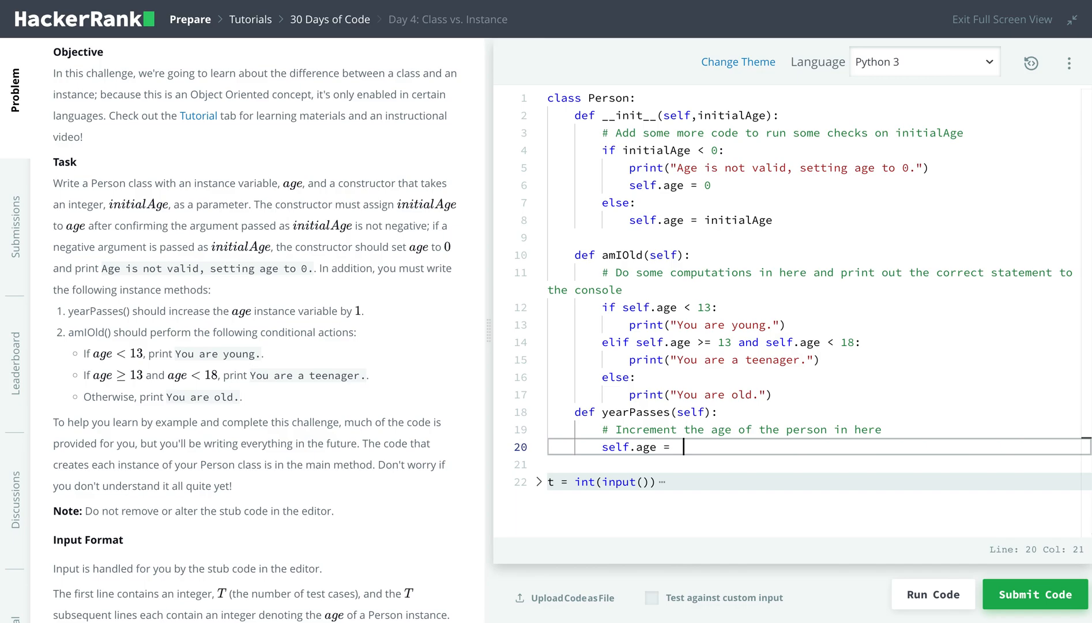
pyautogui.write('self.age')
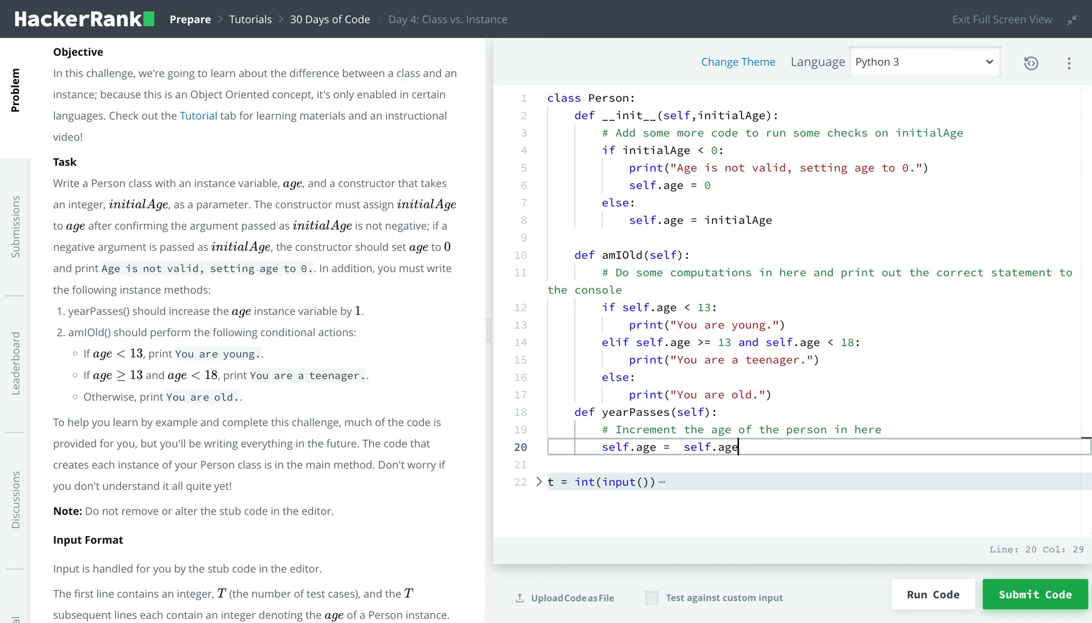
pyautogui.write('+1')
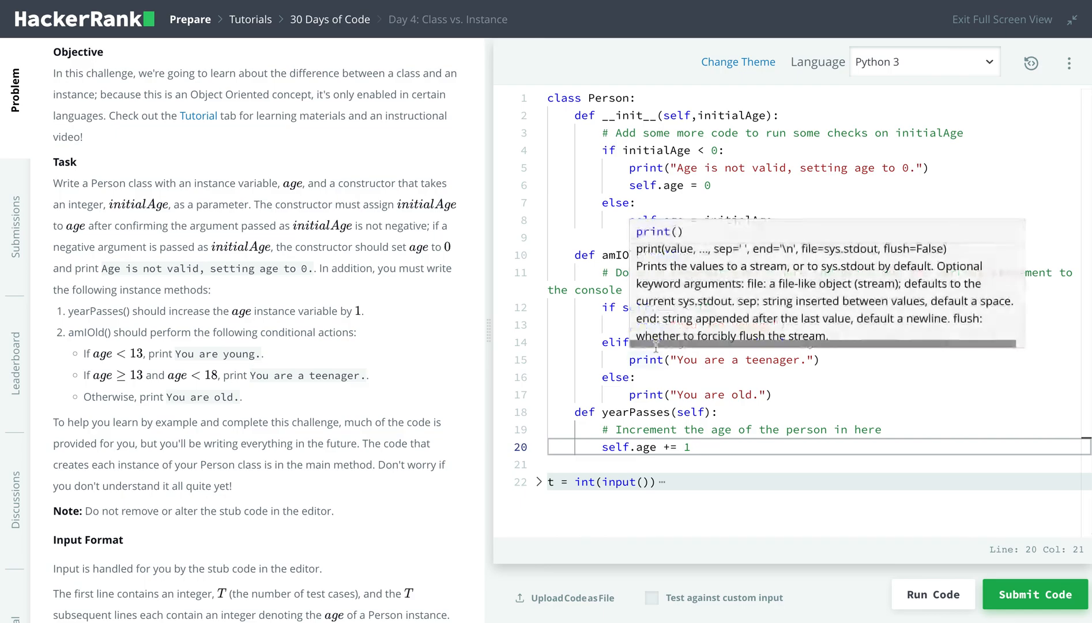
# Scroll to the sample input/output and the test-driver loop to check the solution.
pyautogui.scroll(-3)
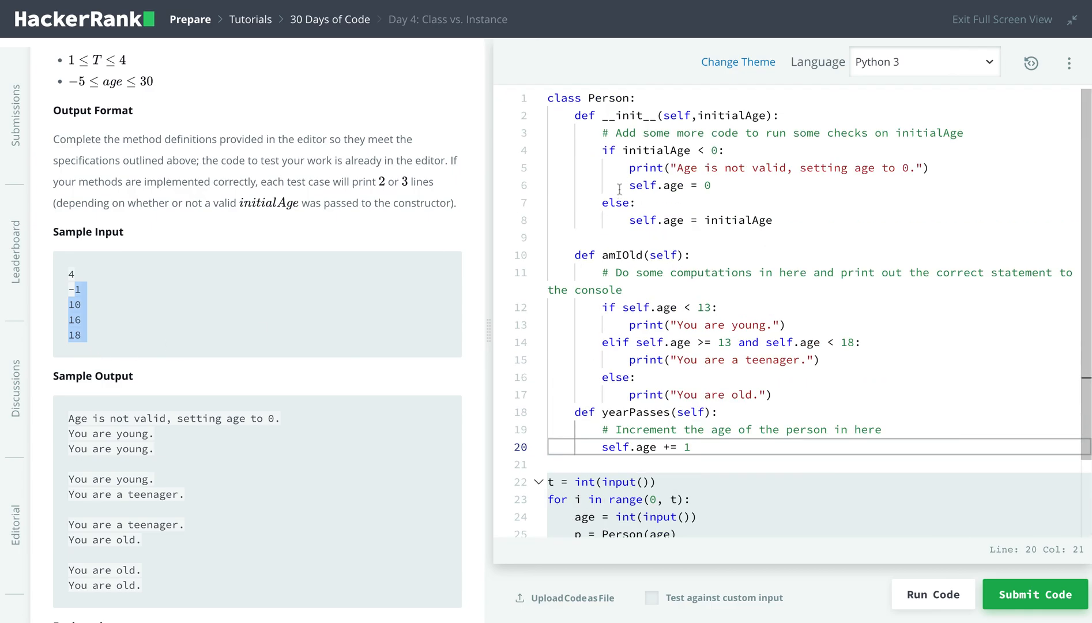
pyautogui.scroll(-3)
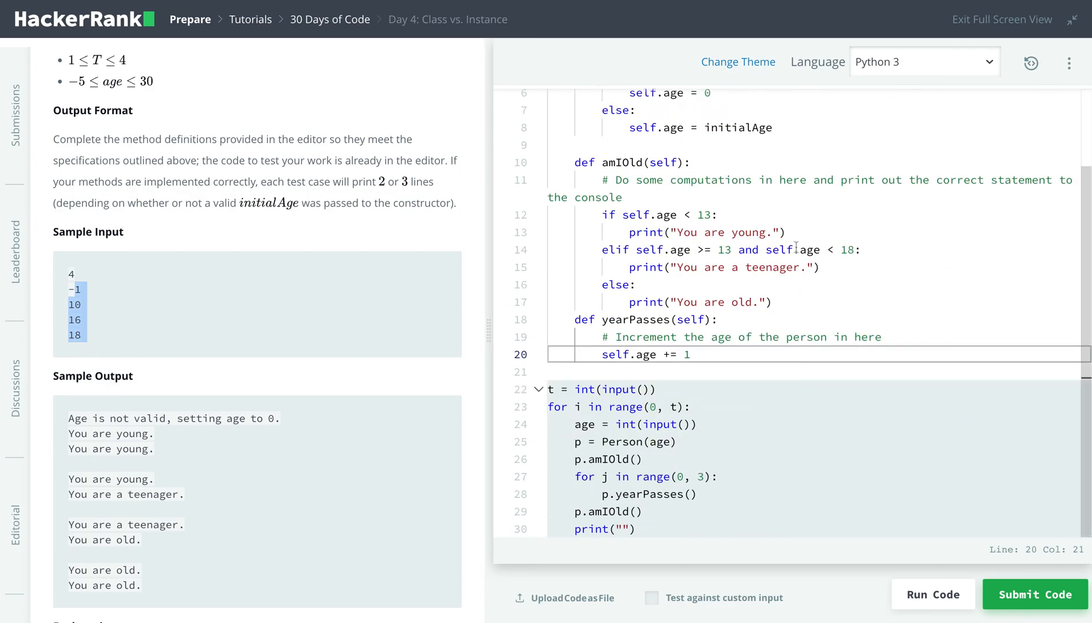
pyautogui.scroll(-3)
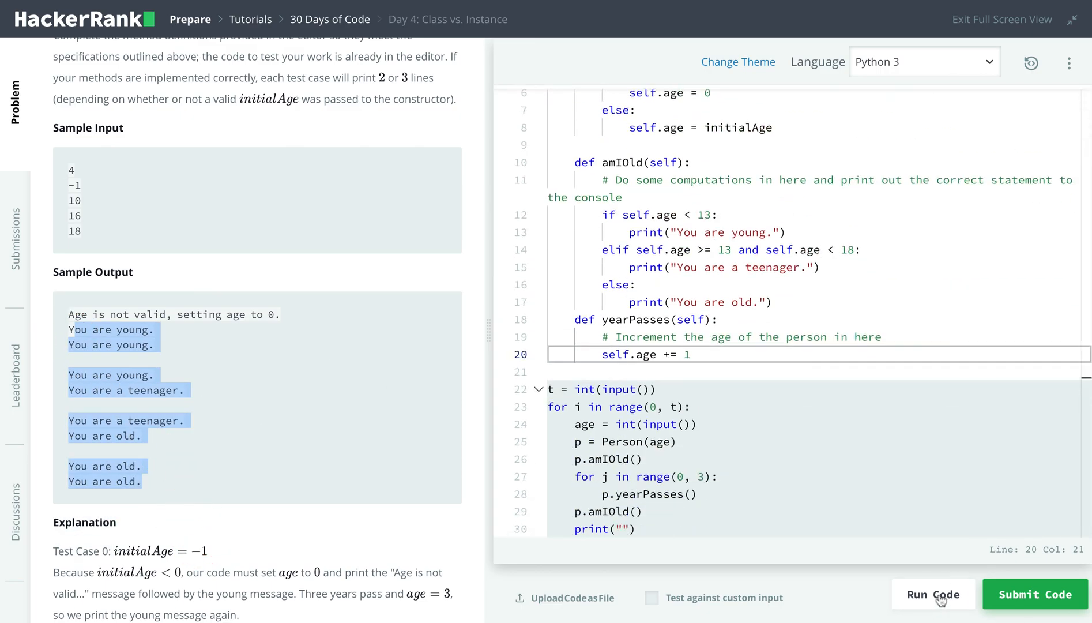
# Submit the solution and see all test cases pass with the Congratulations banner.
pyautogui.click(932, 594)
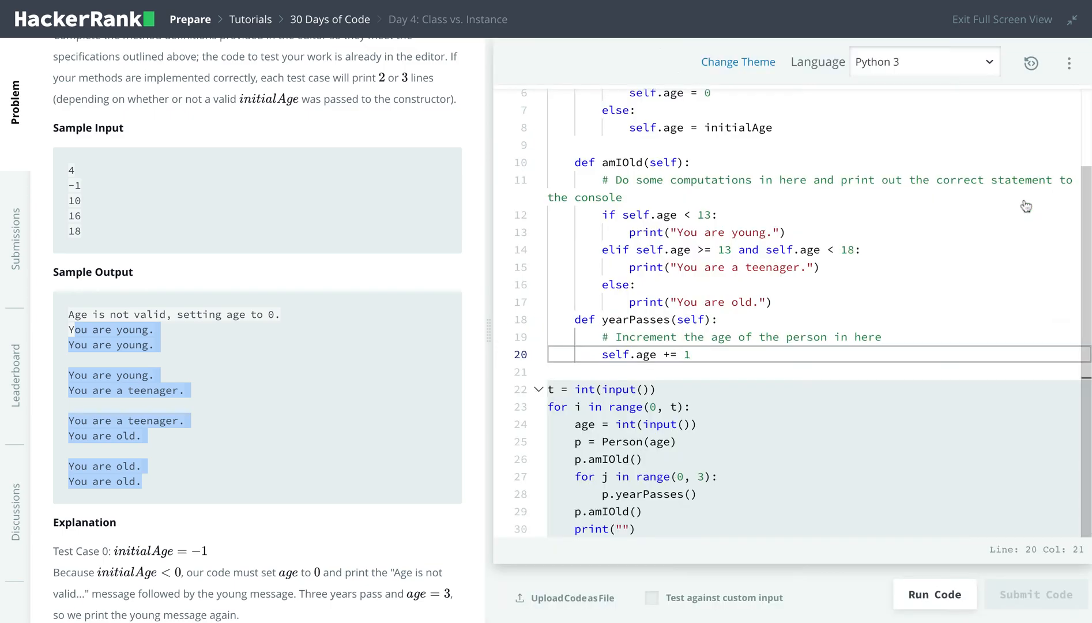
pyautogui.click(1034, 594)
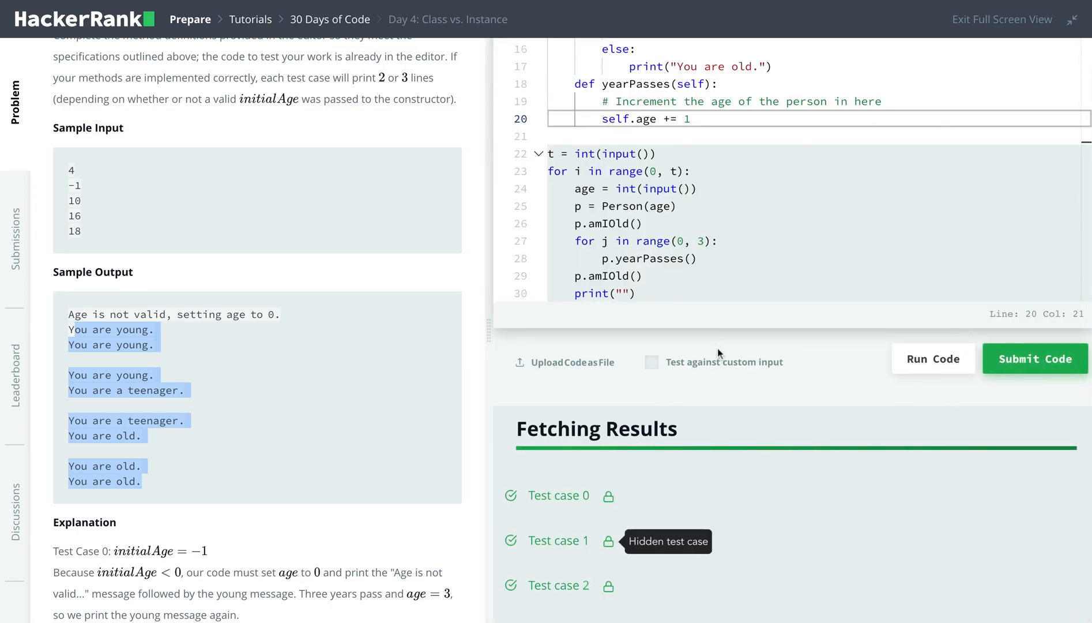
pyautogui.moveTo(722, 396)
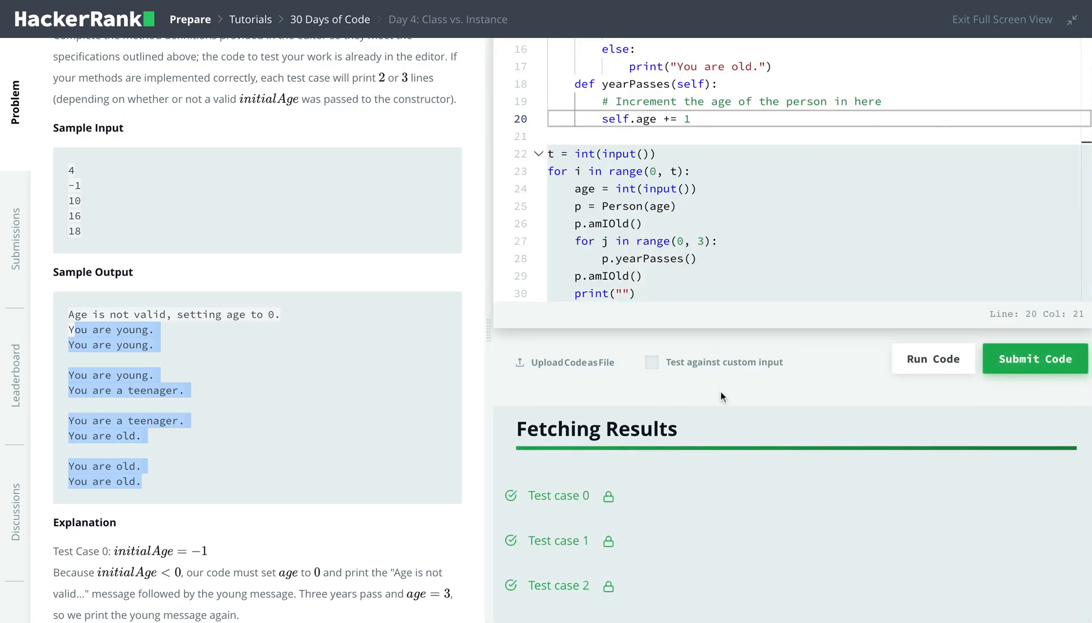
pyautogui.click(1033, 359)
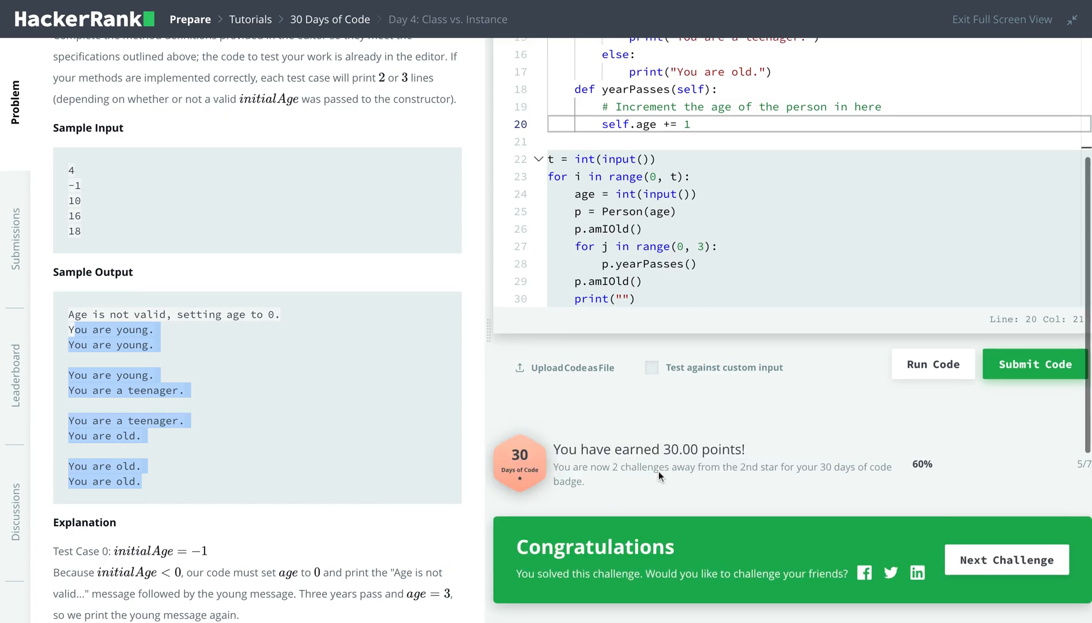